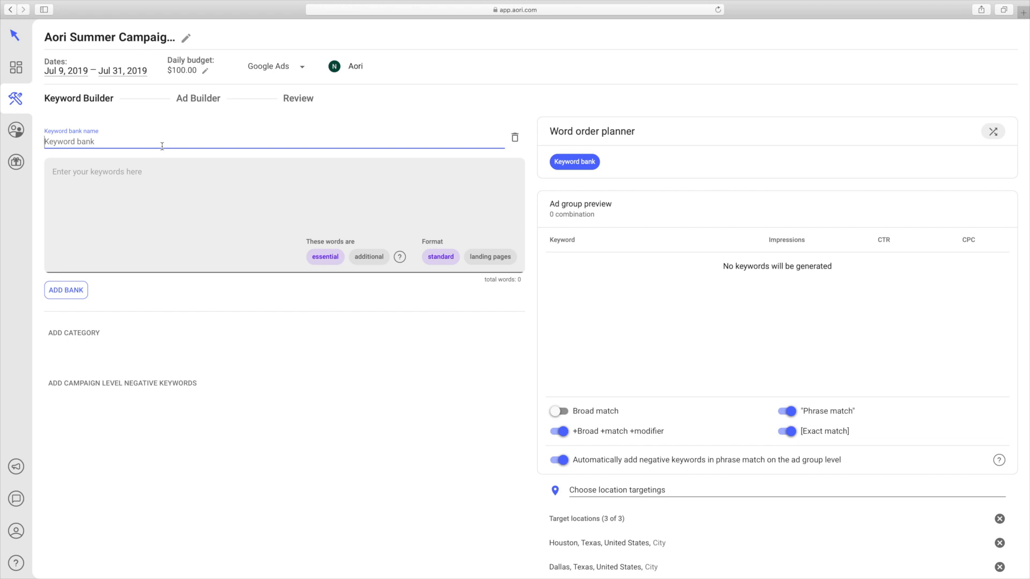
- Name the bank Colors and enter the keywords green, blue, yellow, purple
type("Colors")
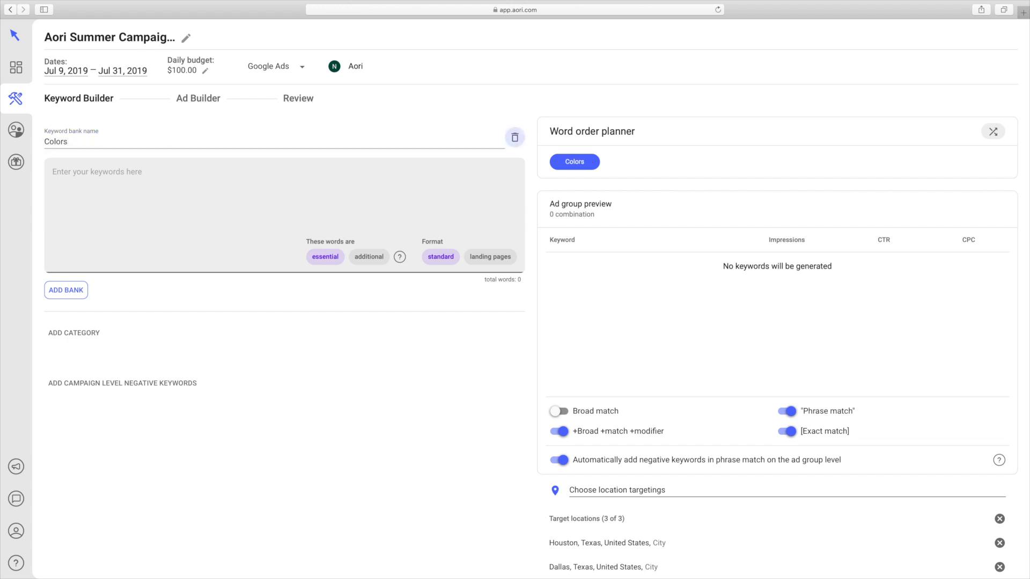
type("green,")
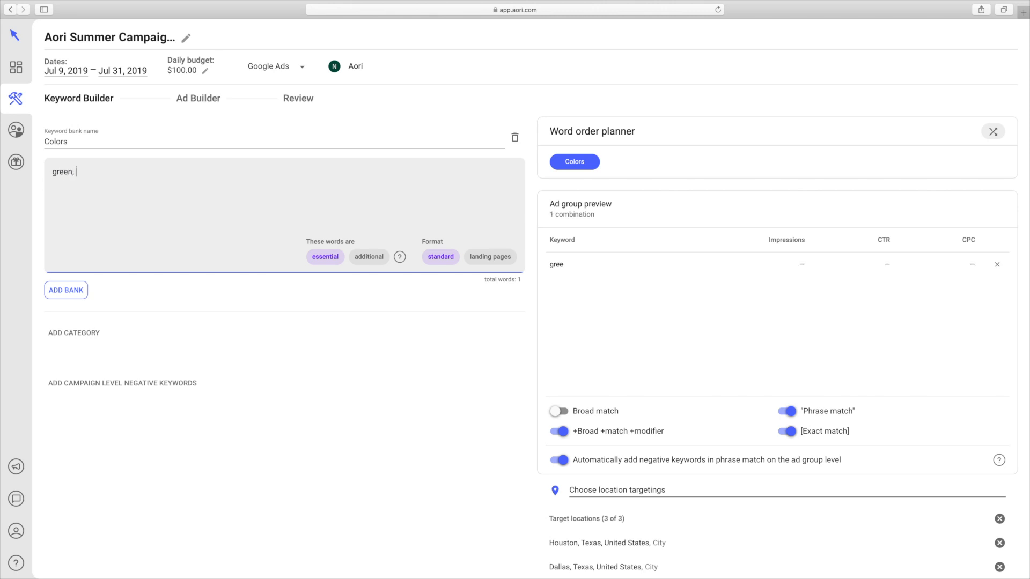
type("blue, ye")
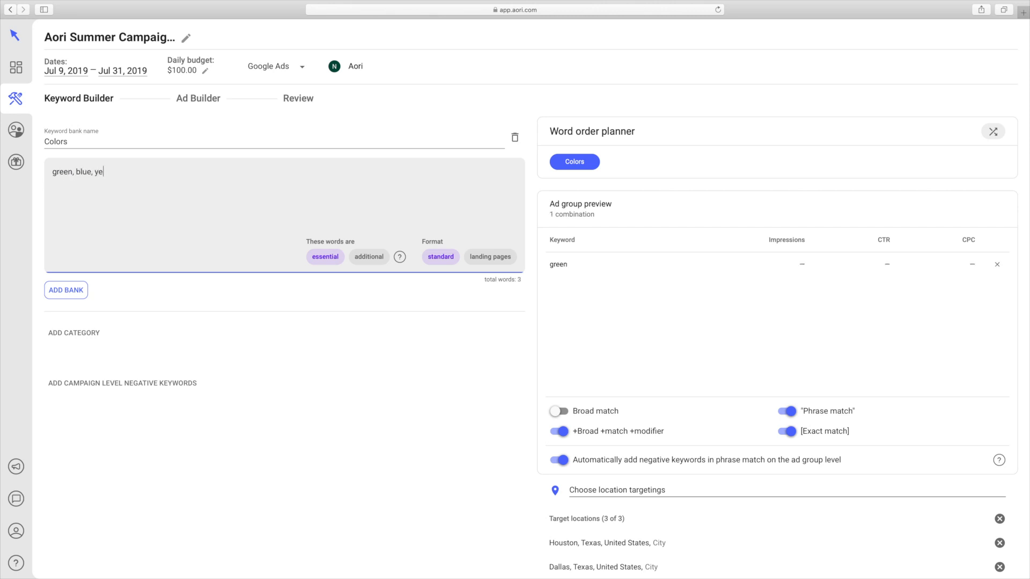
type("llow, purpl")
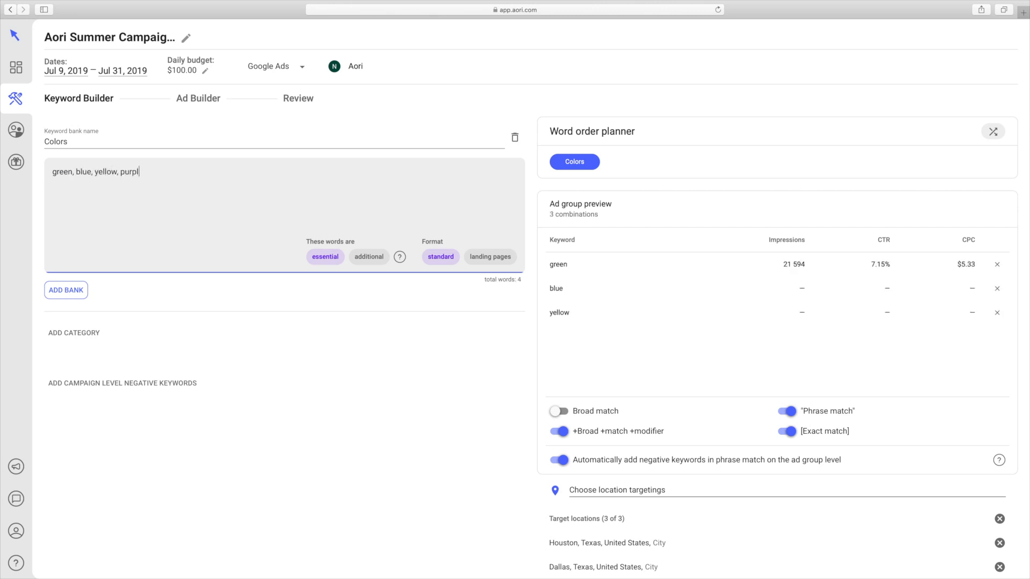
type("e")
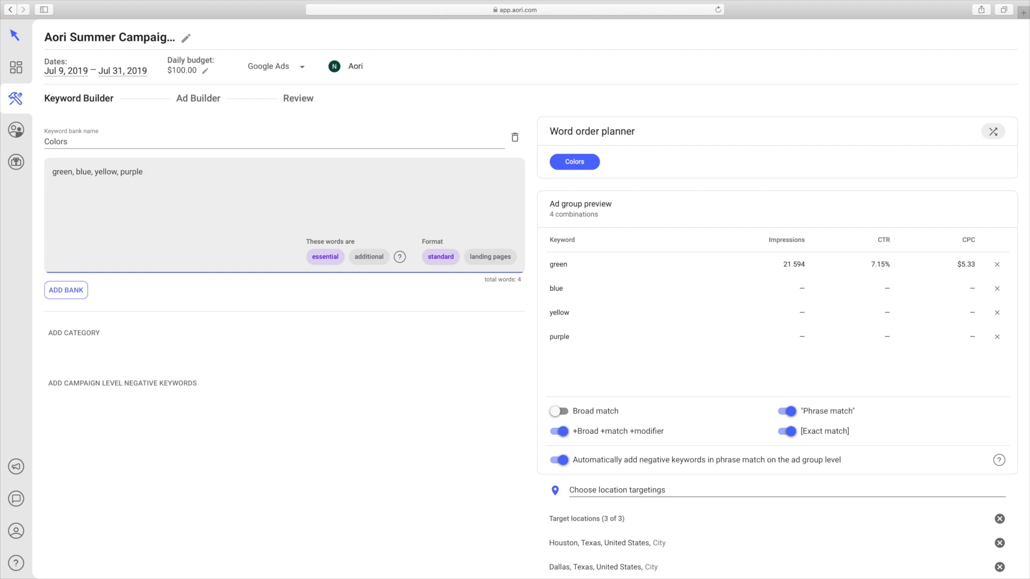
- Create a footwear bank holding sneakers, shoes and socks
left_click(65, 291)
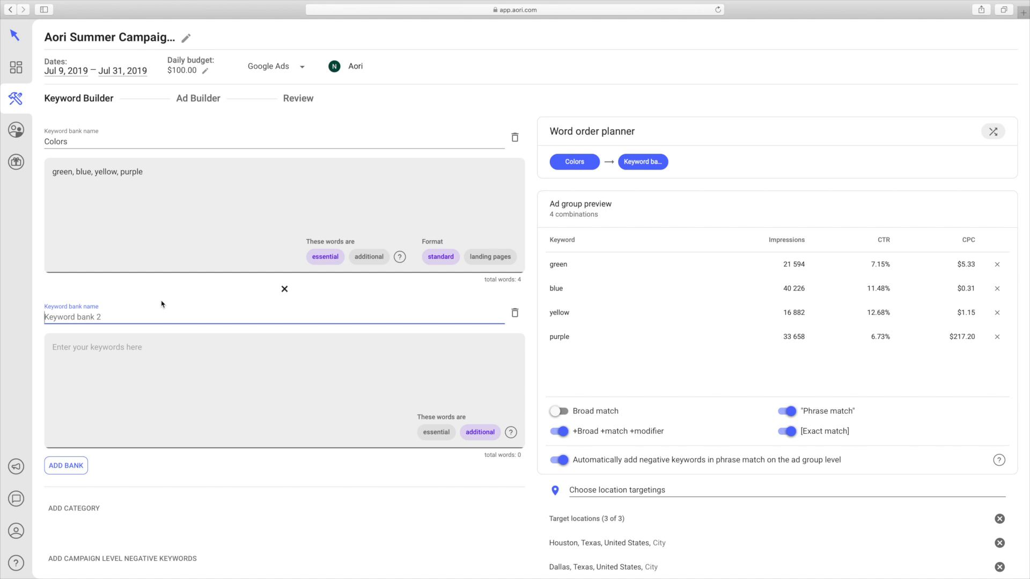
type("footw")
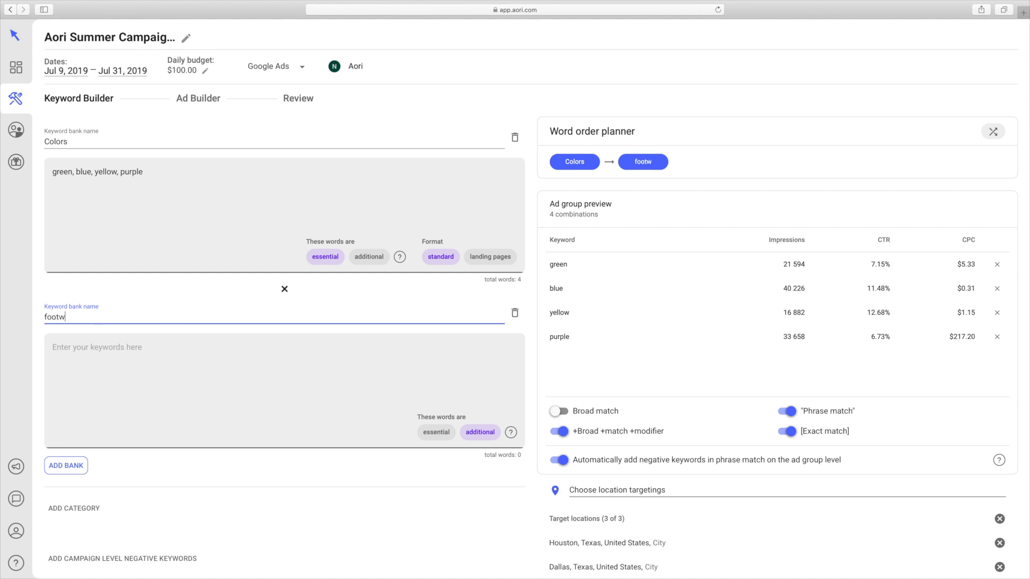
type("sneakers")
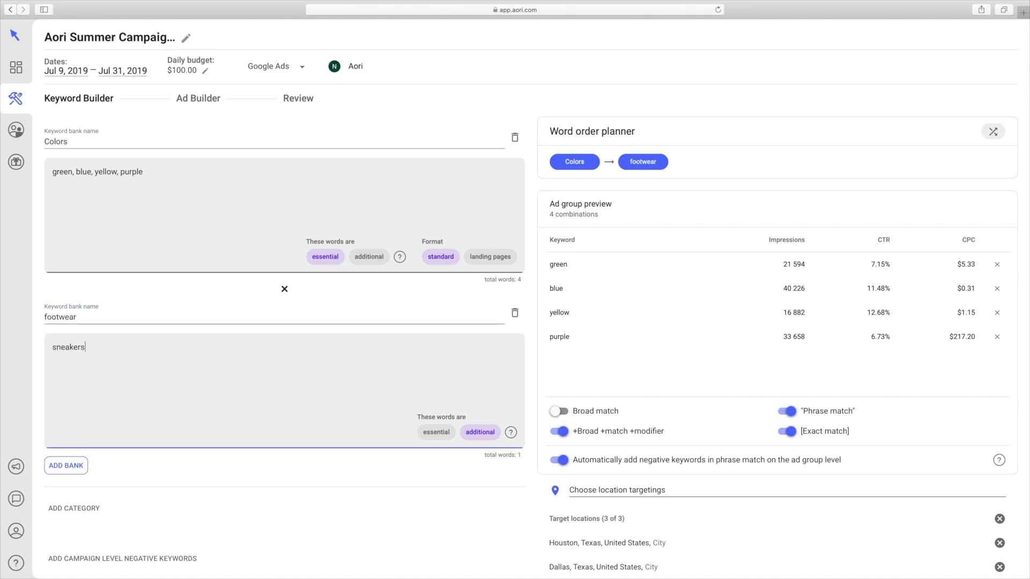
type(", shoes, s")
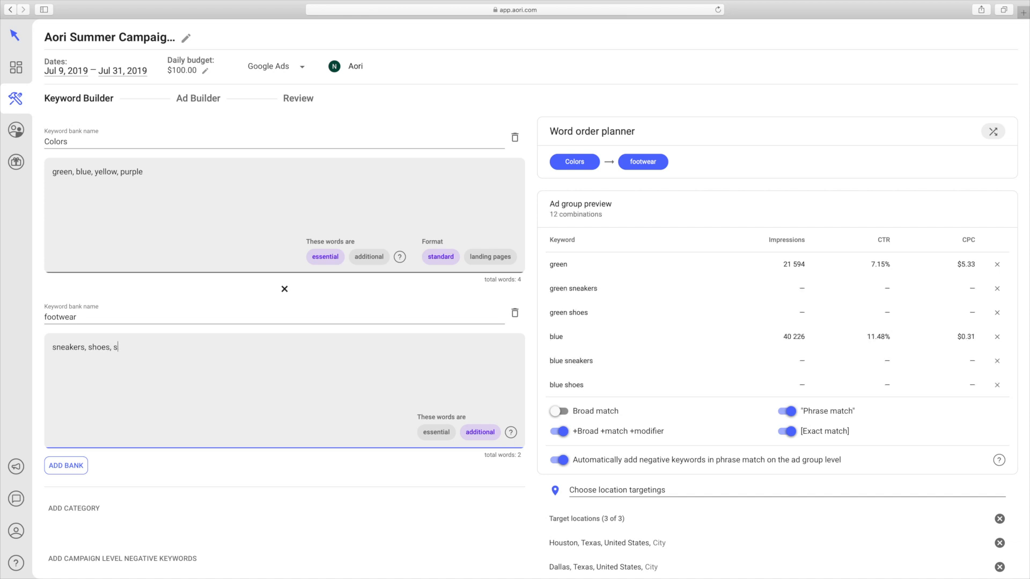
type("ocks")
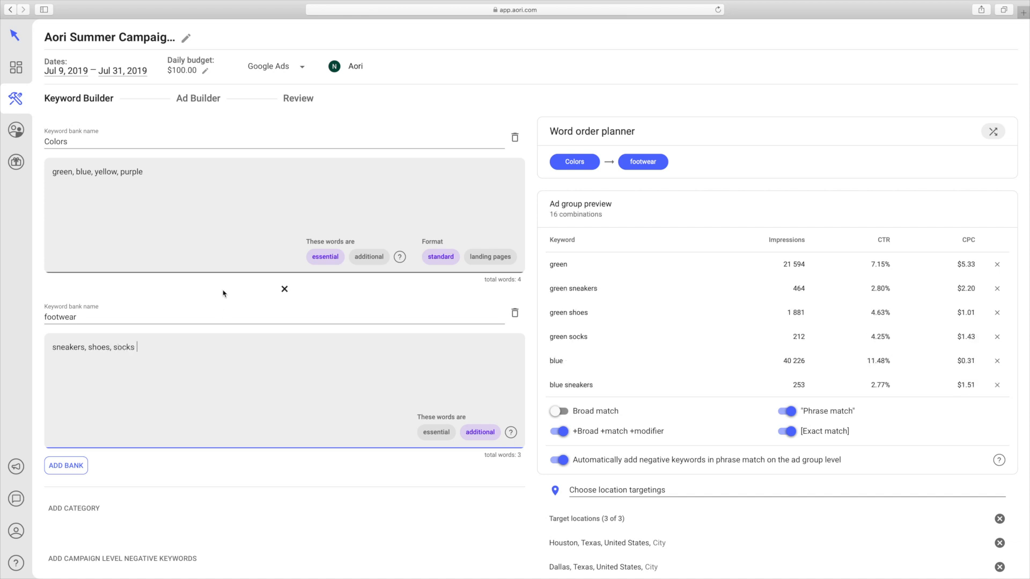
mouse_move(328, 229)
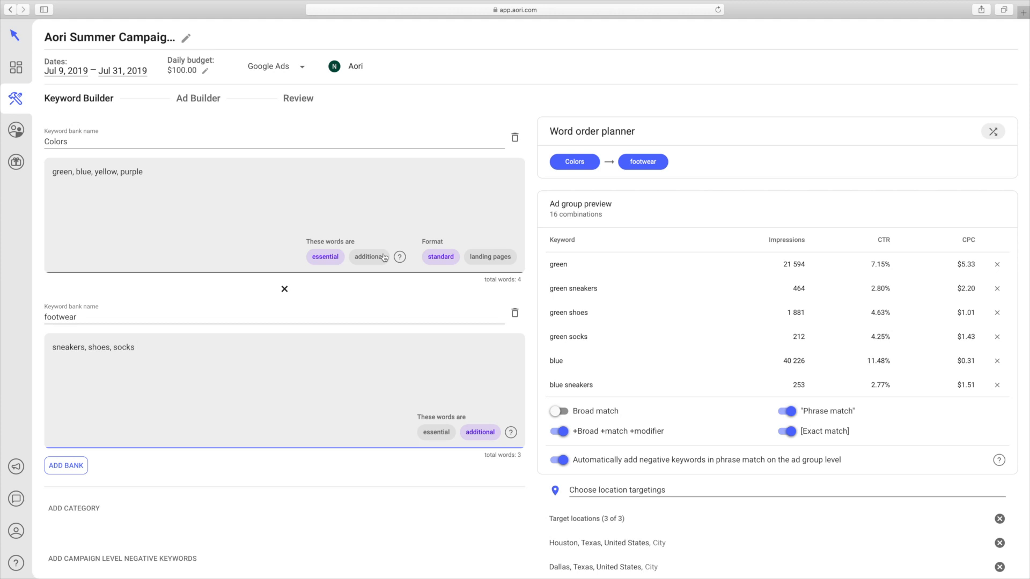
left_click(136, 346)
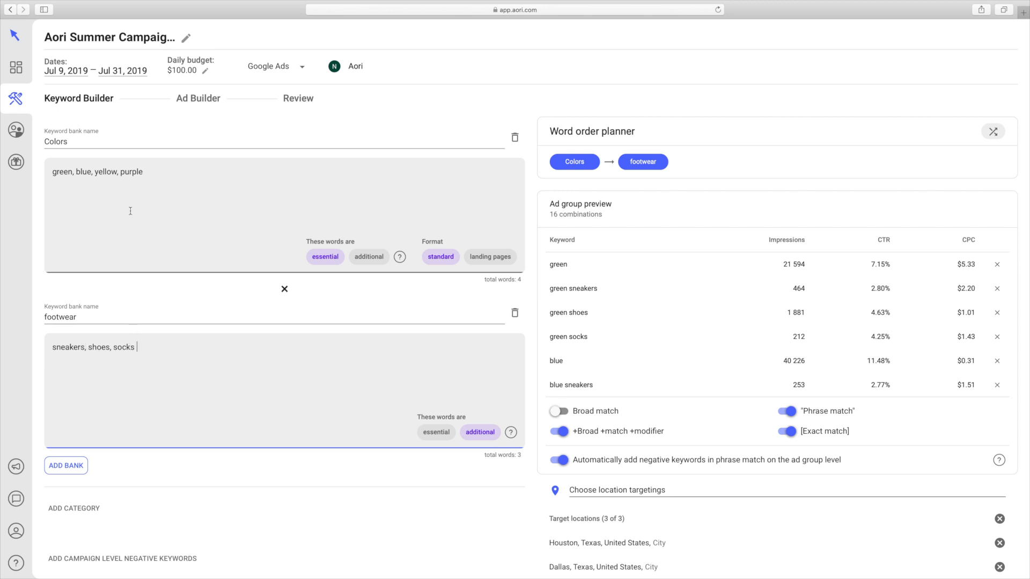
mouse_move(235, 320)
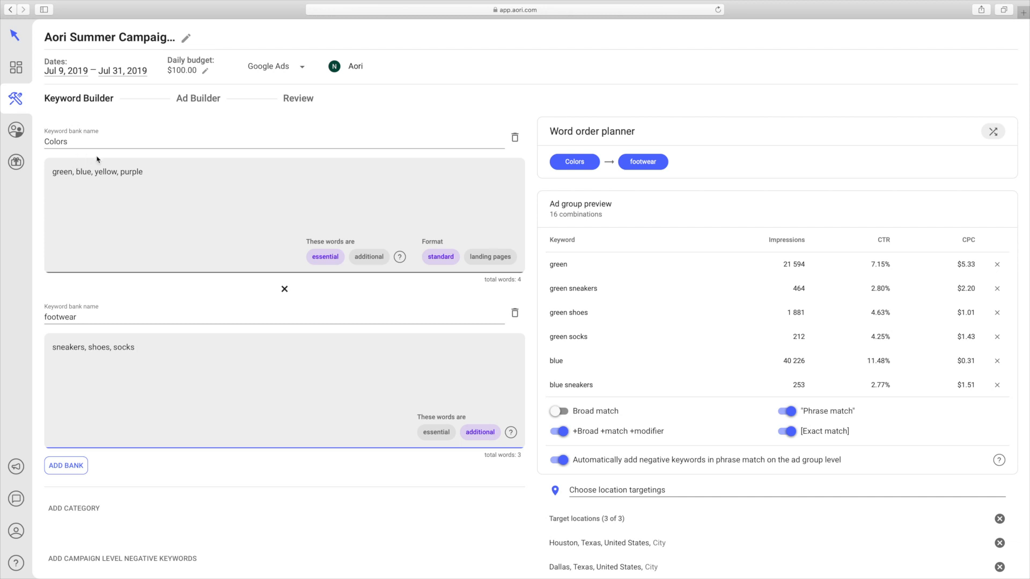
- Mark the Colors words additional and the footwear words essential
left_click(368, 256)
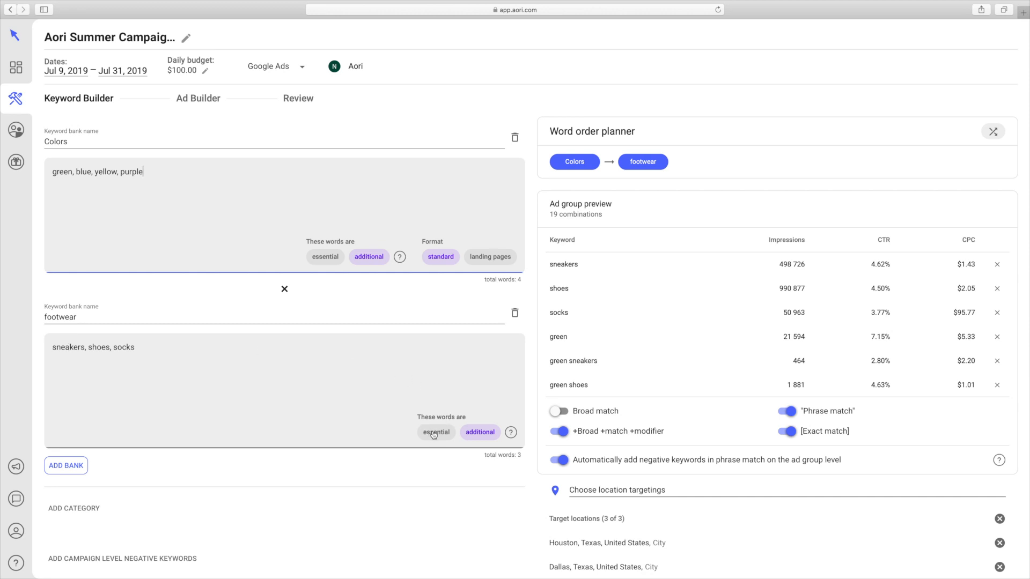
left_click(435, 432)
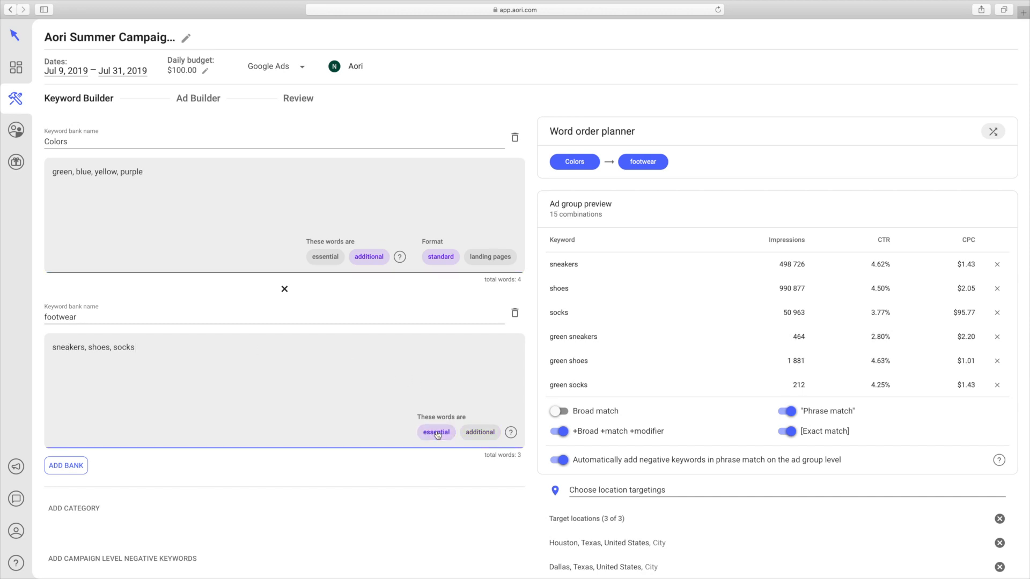
mouse_move(587, 229)
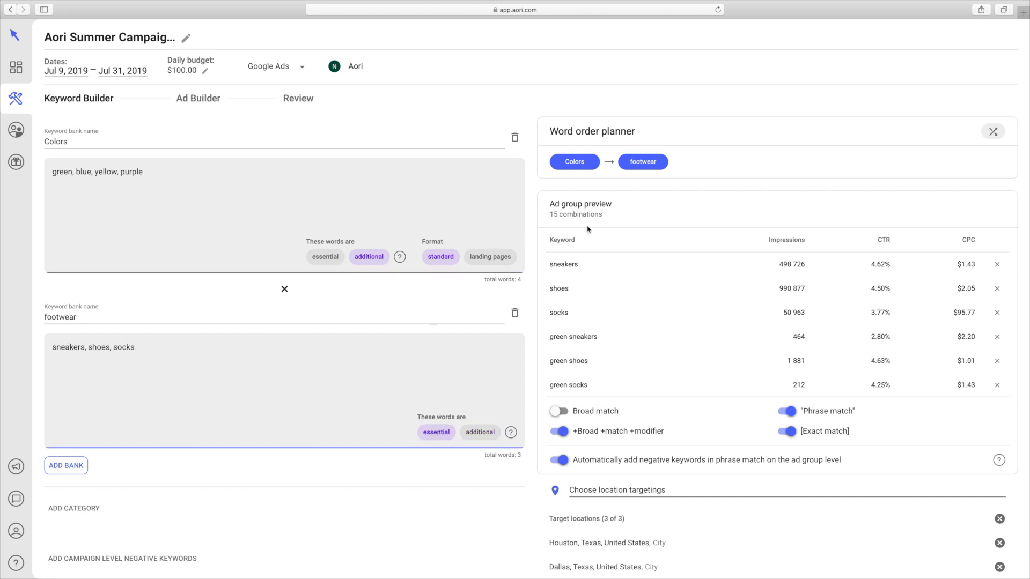
mouse_move(690, 300)
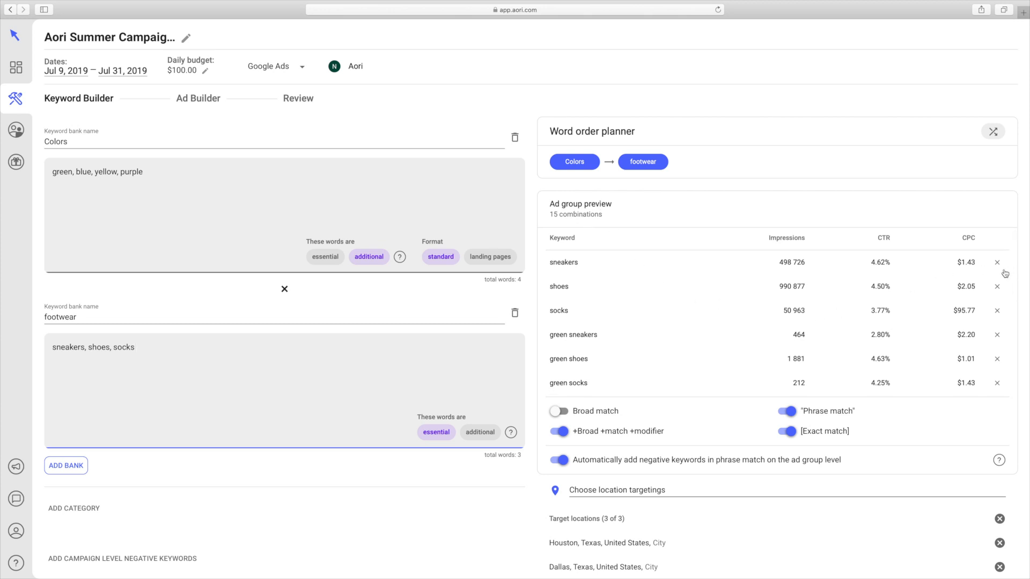
scroll("down", 3)
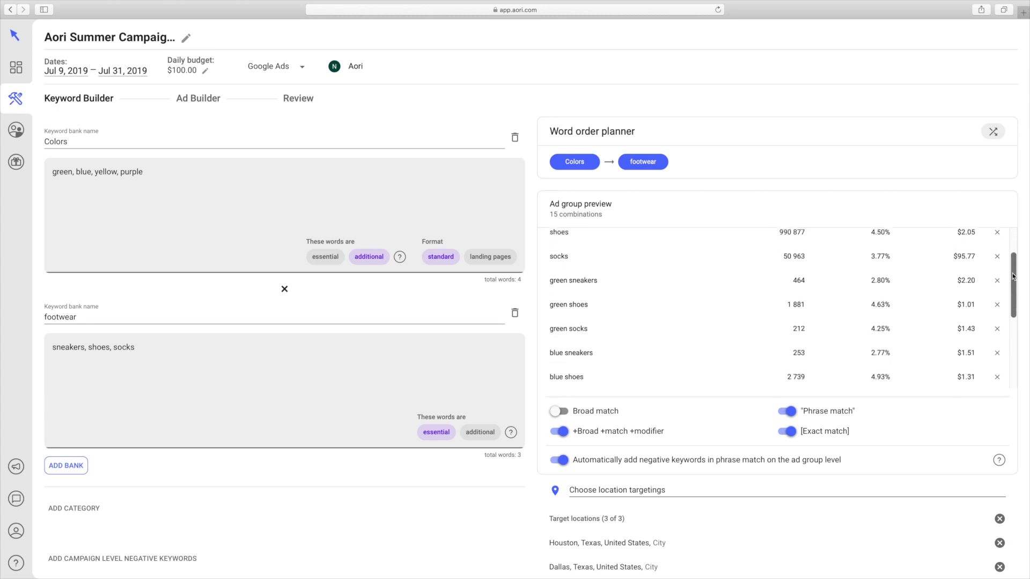
scroll("down", 3)
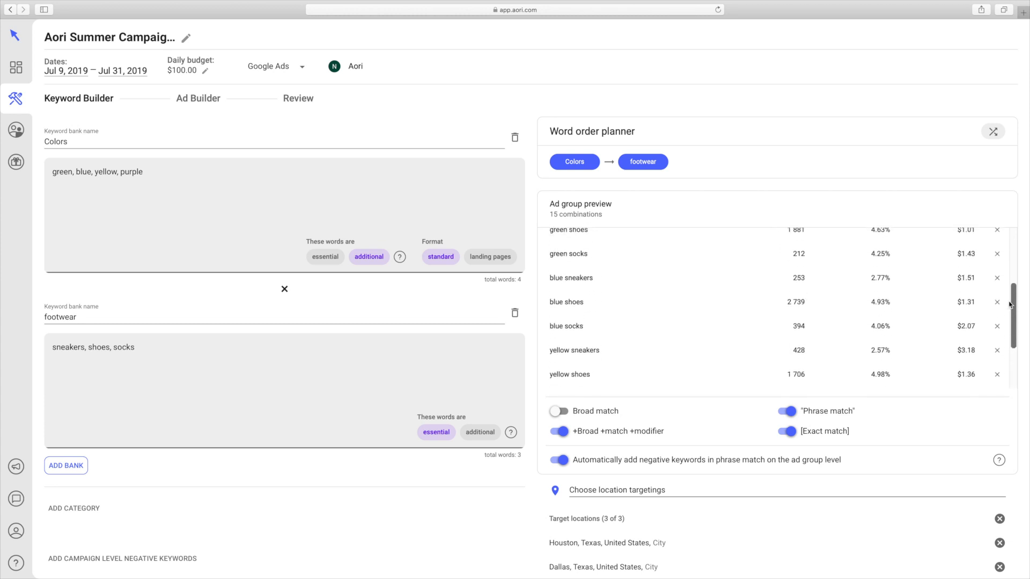
scroll("up", 3)
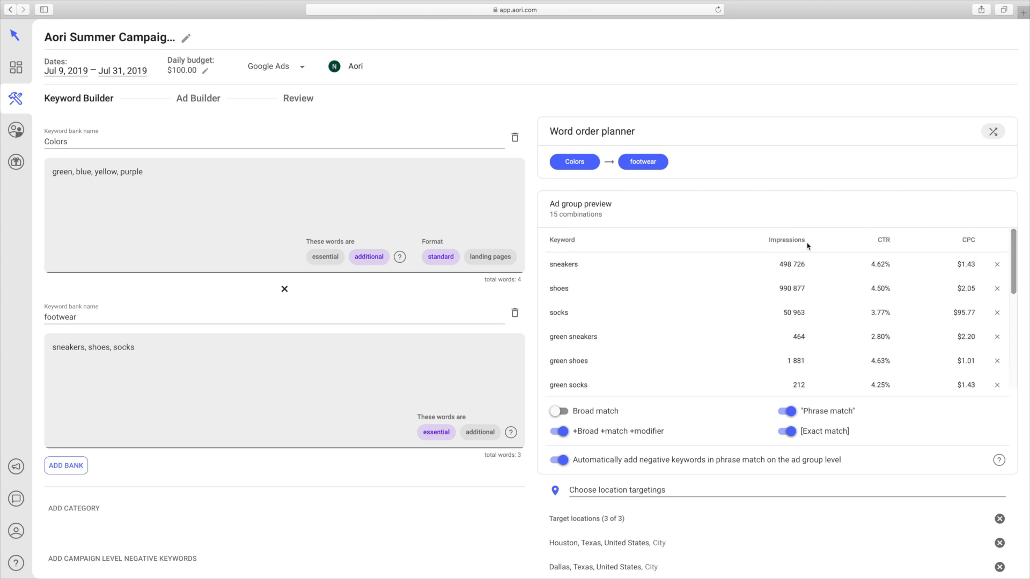
mouse_move(950, 251)
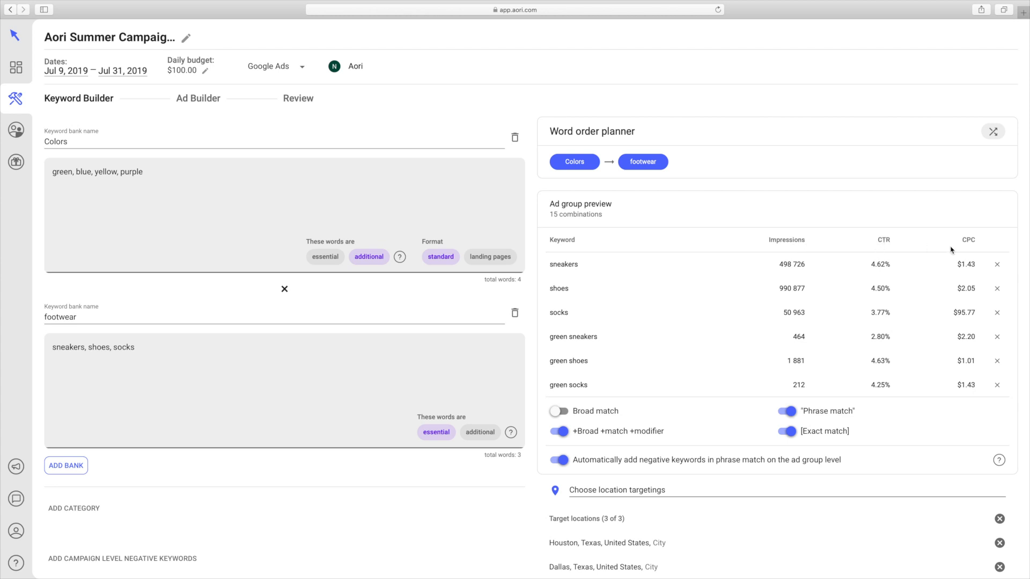
scroll("down", 3)
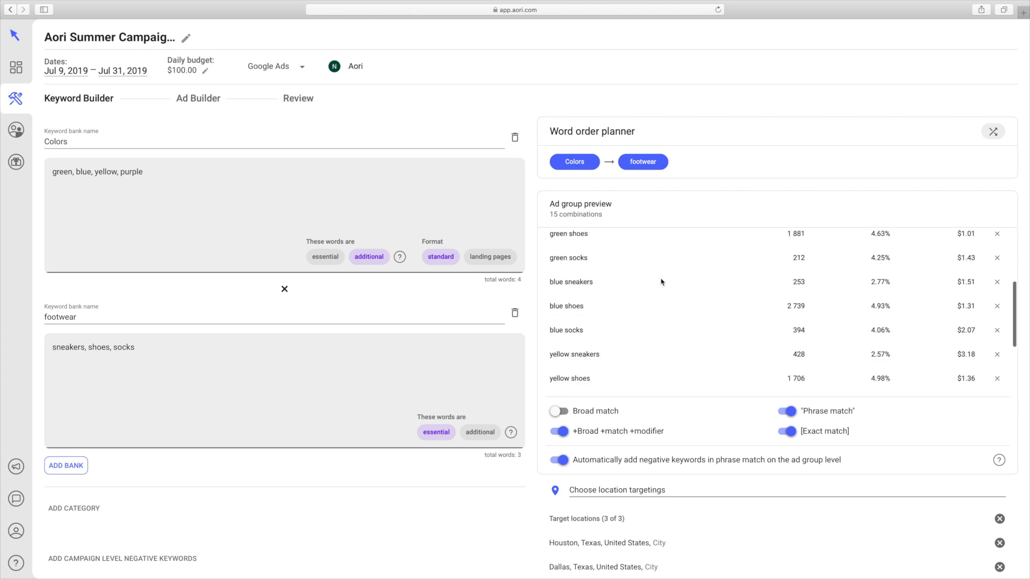
scroll("up", 3)
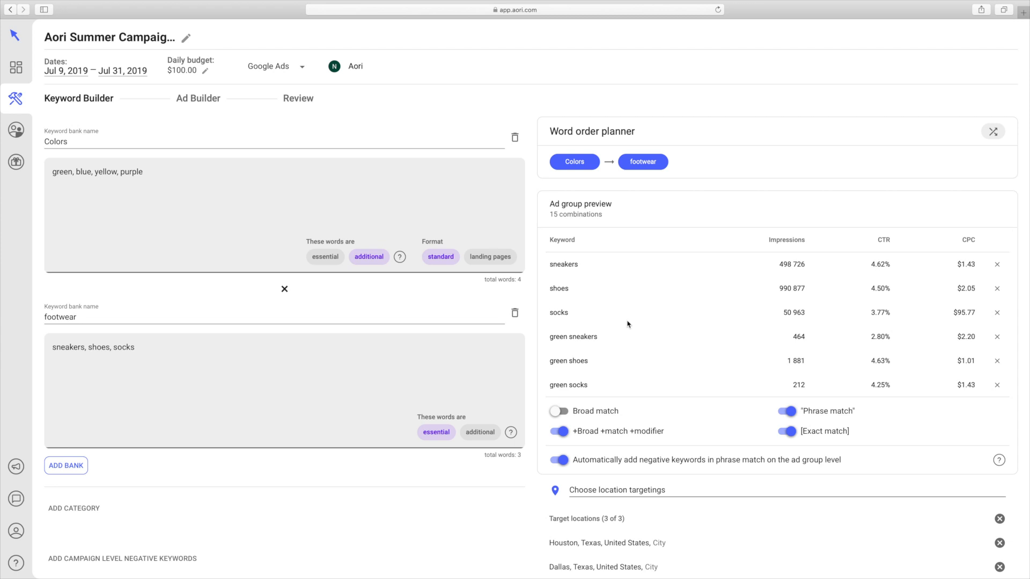
mouse_move(811, 269)
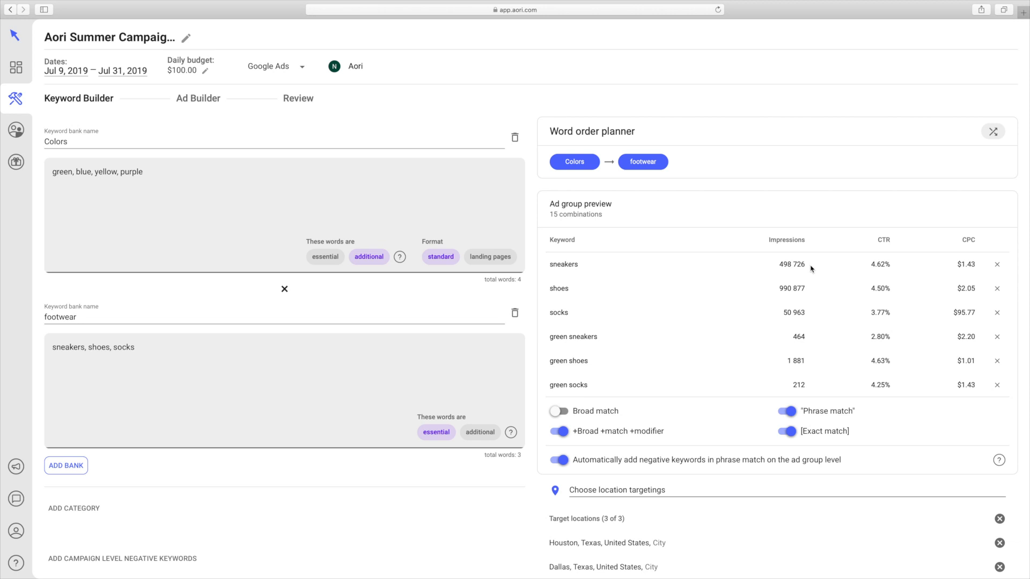
mouse_move(809, 264)
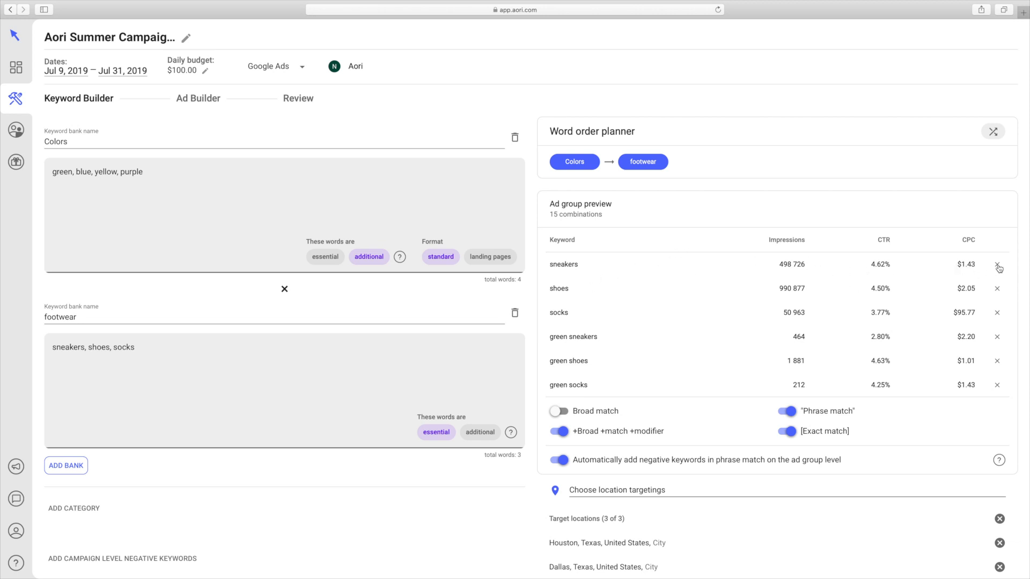
- Remove the plain sneakers row from the ad group preview
left_click(998, 269)
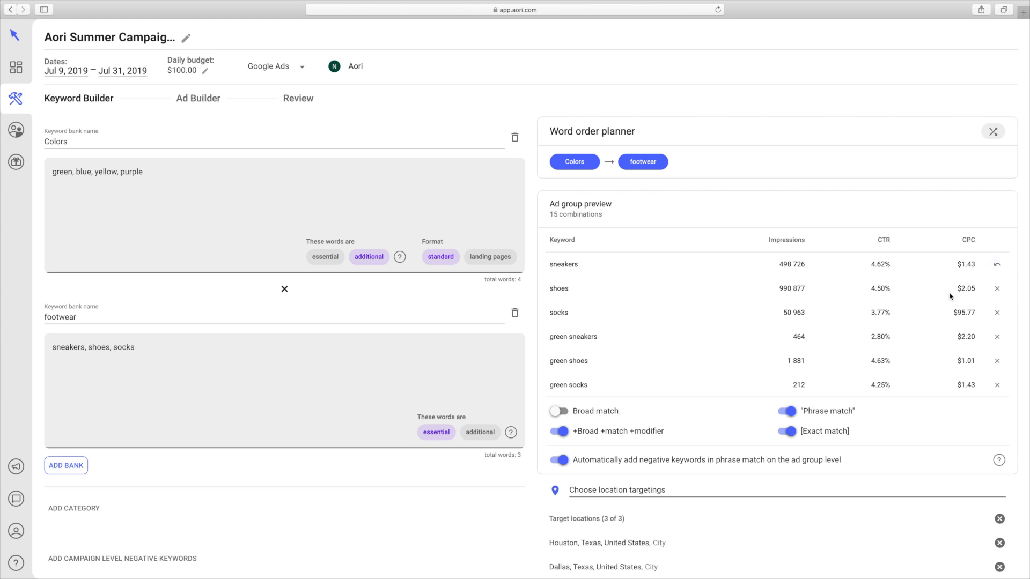
mouse_move(730, 304)
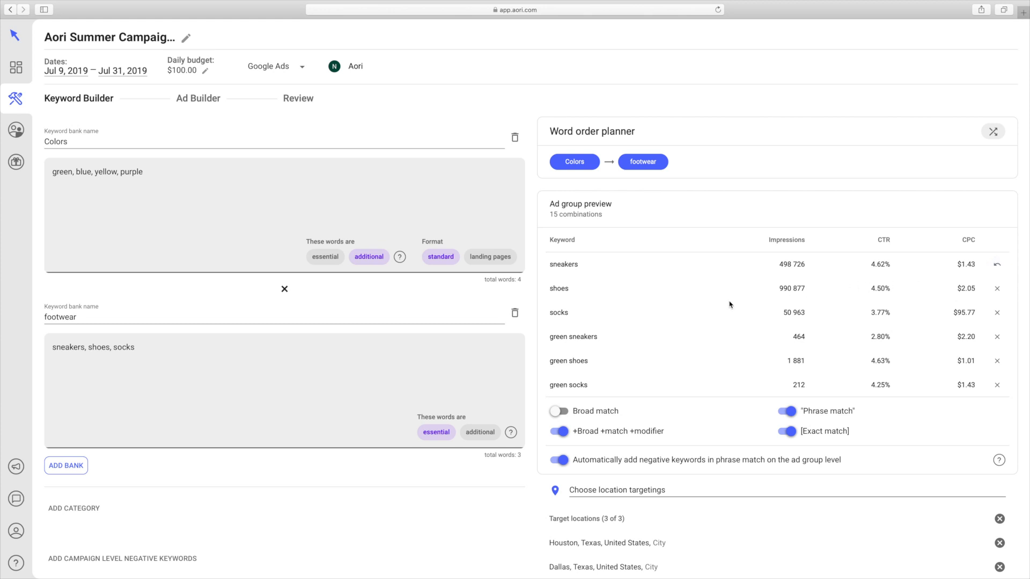
mouse_move(936, 279)
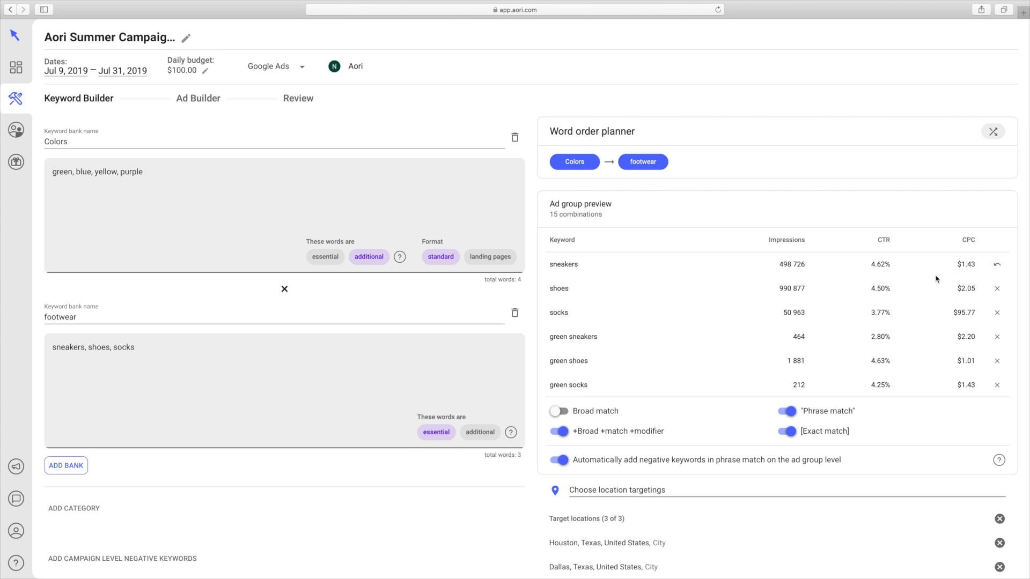
mouse_move(998, 267)
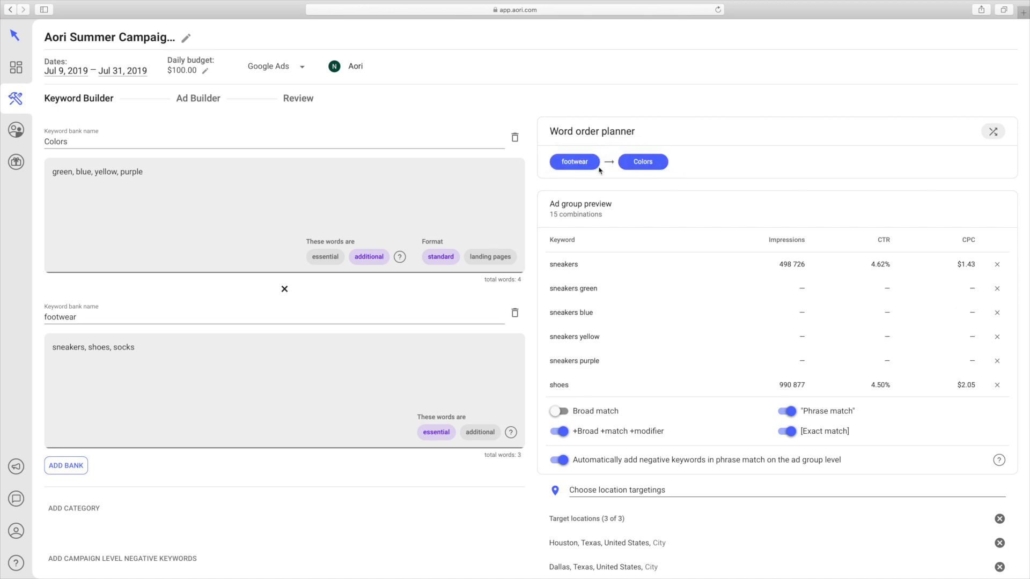
mouse_move(577, 302)
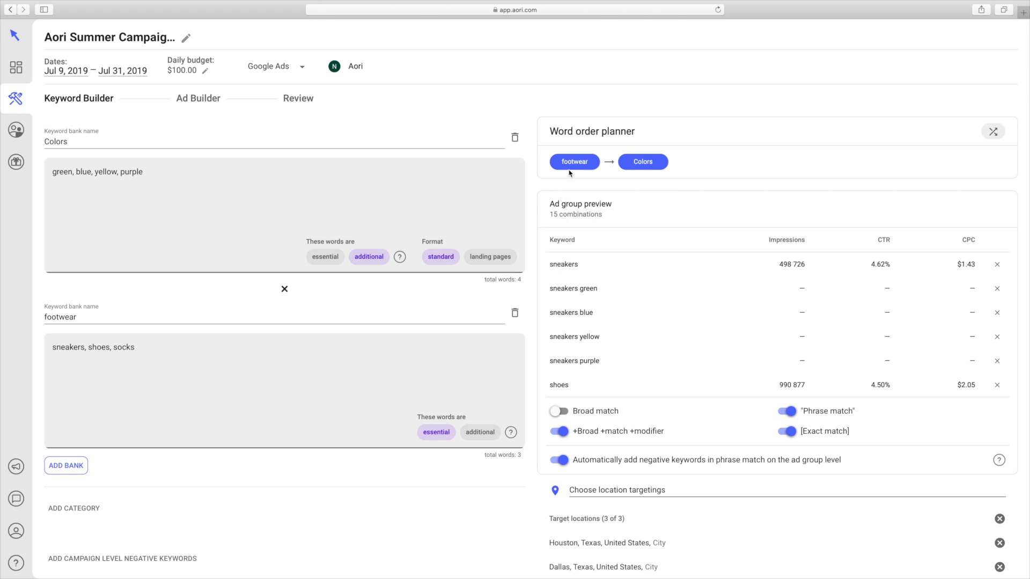
mouse_move(107, 302)
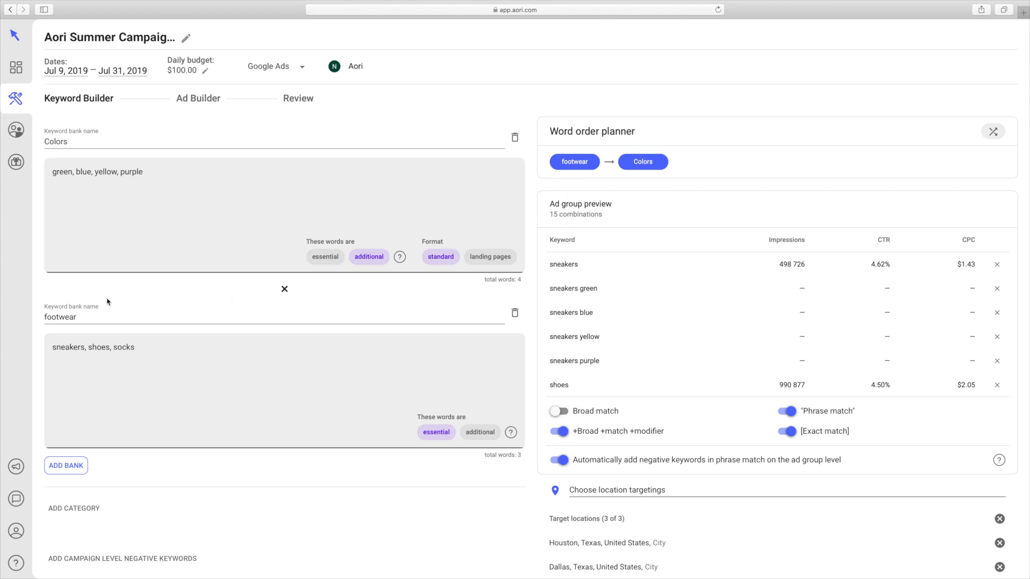
mouse_move(580, 281)
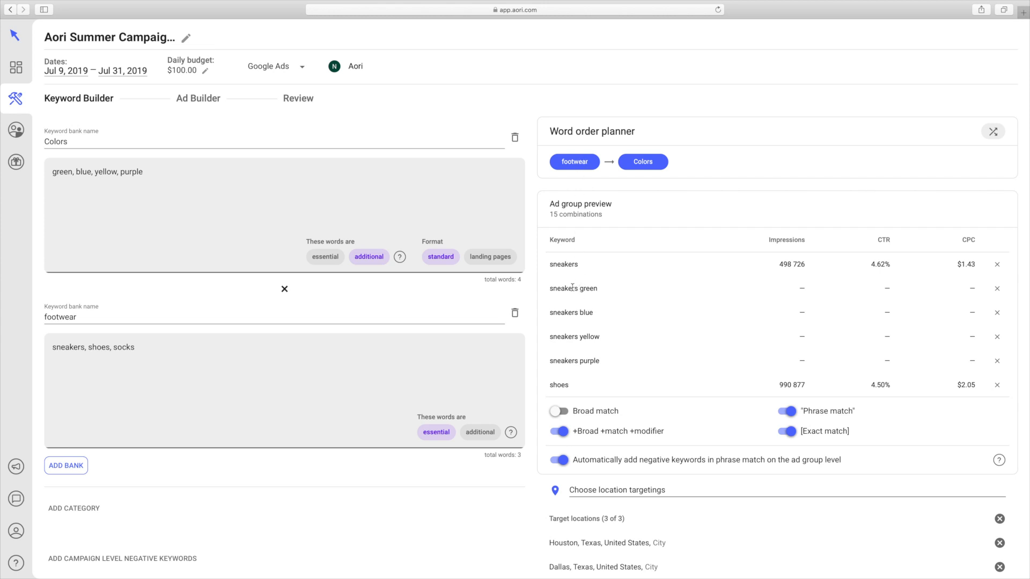
mouse_move(594, 297)
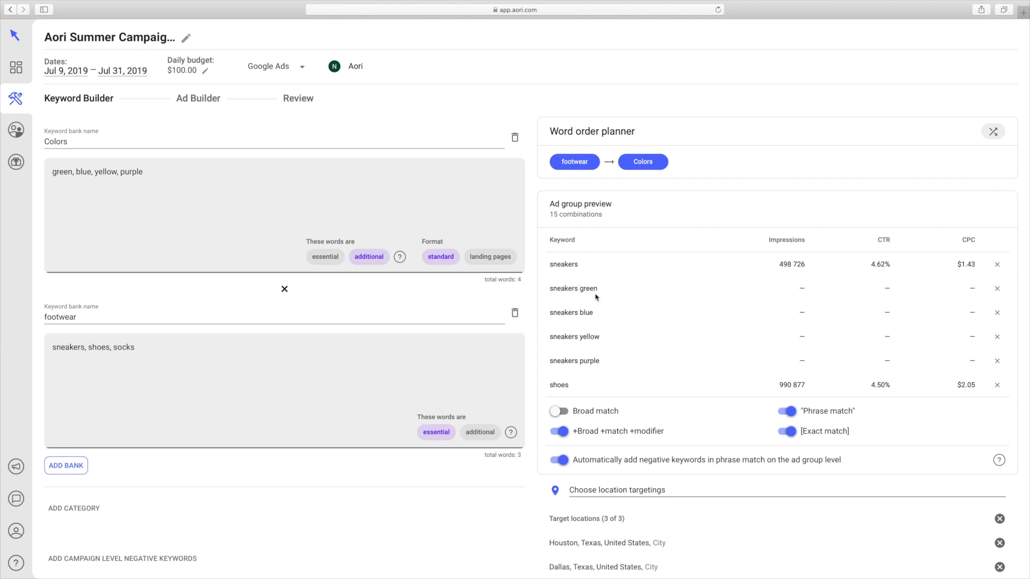
- Swap the word-order chips so Colors precedes footwear
left_click(607, 162)
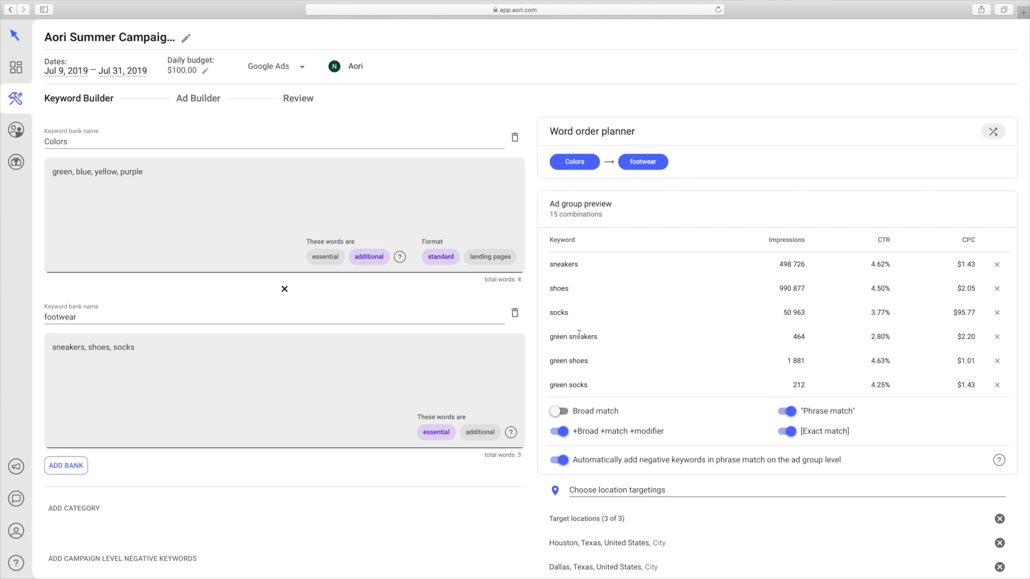
mouse_move(716, 195)
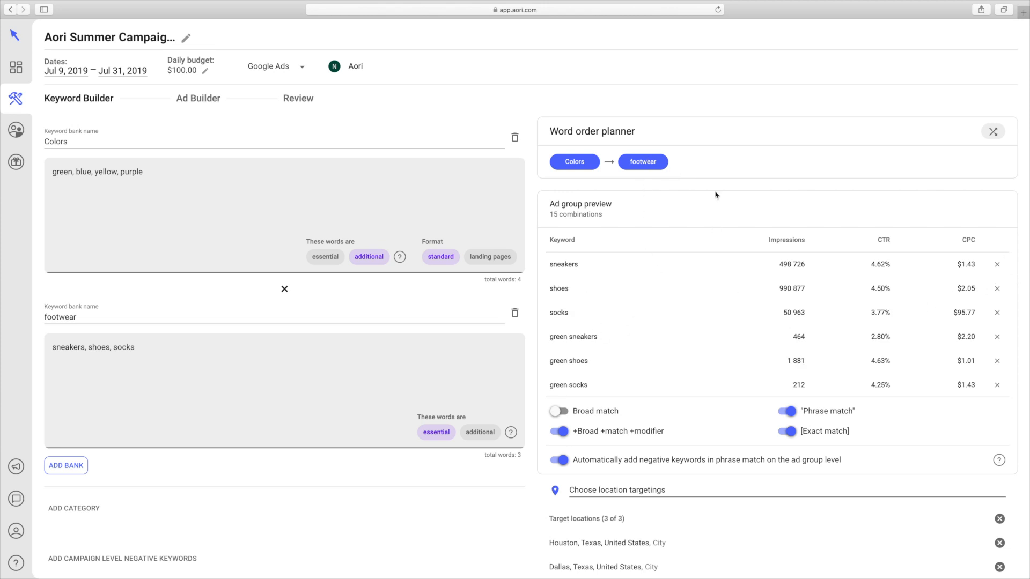
mouse_move(632, 306)
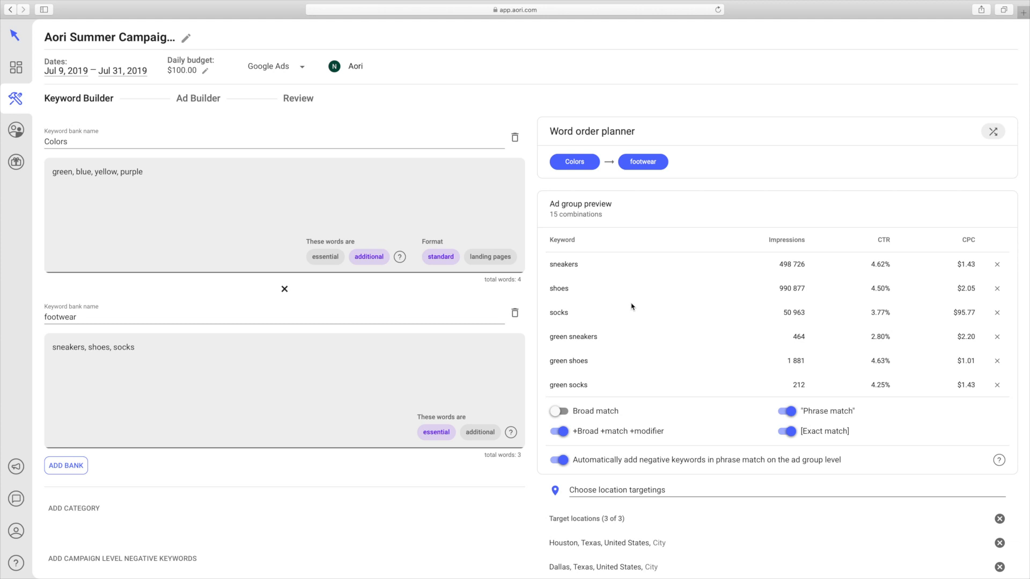
mouse_move(80, 514)
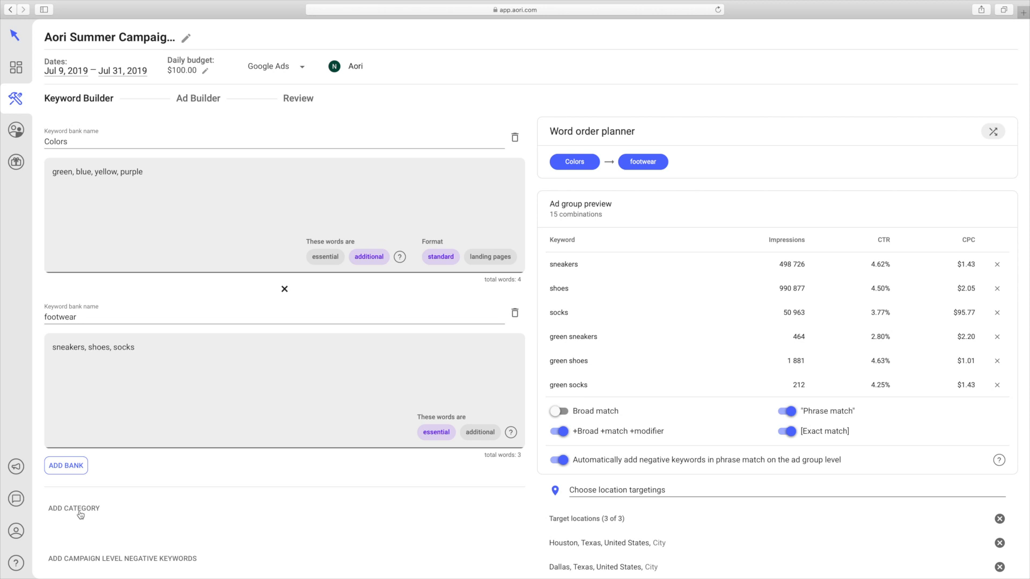
- Create a new category and name it t-shirts
left_click(74, 507)
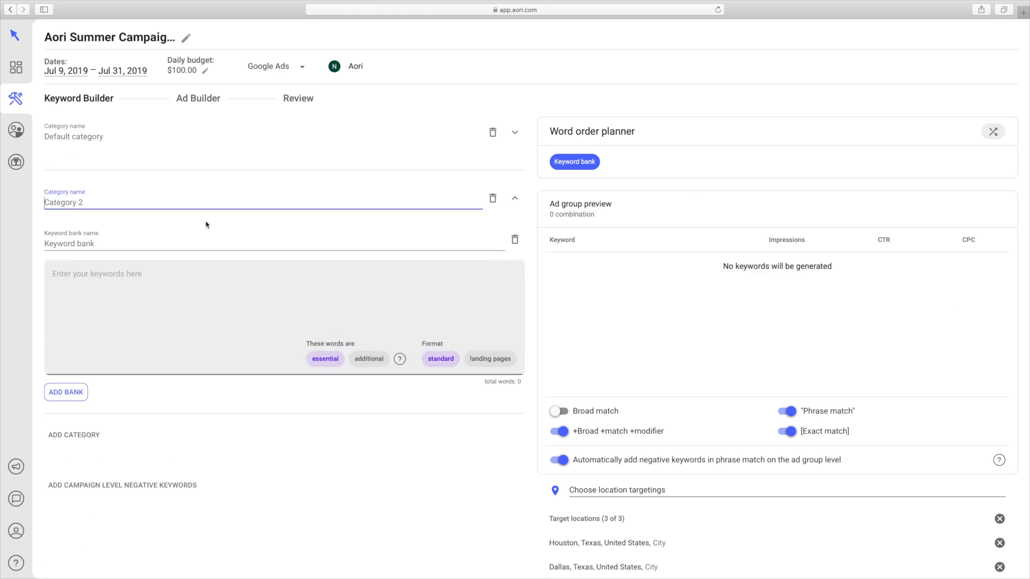
type("t-shirts")
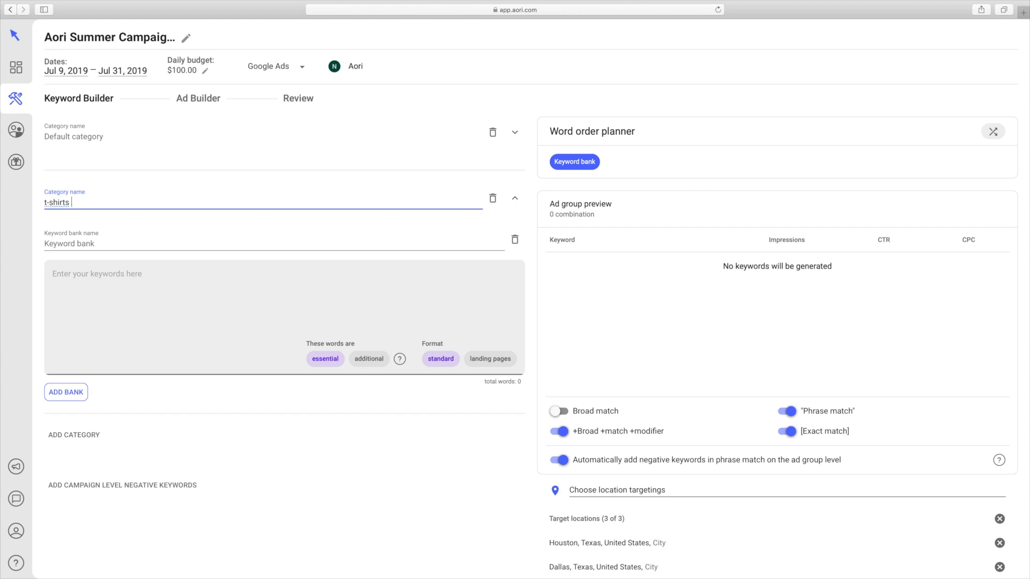
mouse_move(121, 238)
type("C")
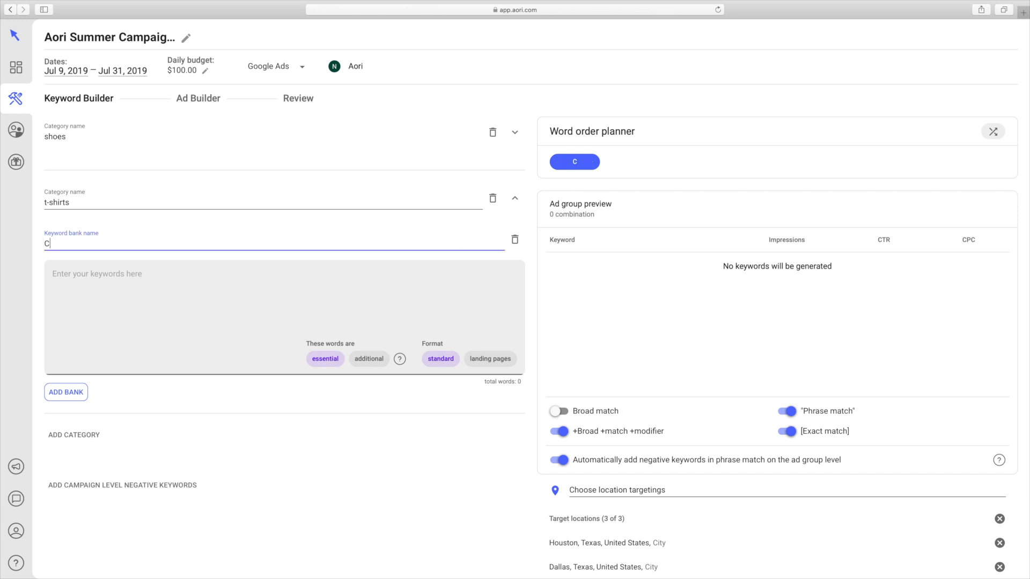
- Fill a Colors bank with Grey, Black, White and mark its words additional
type("olors")
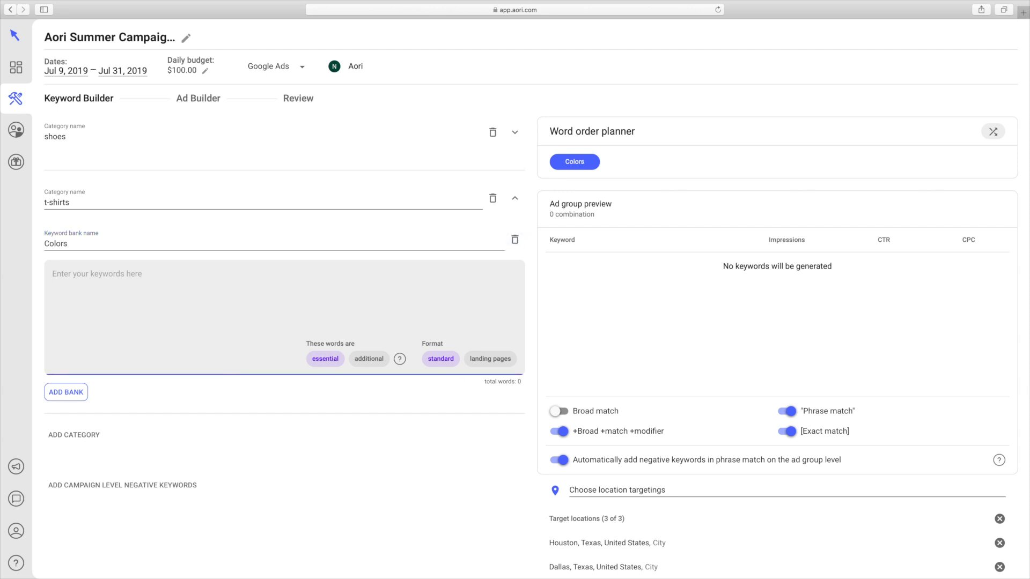
type("Grey, Bl")
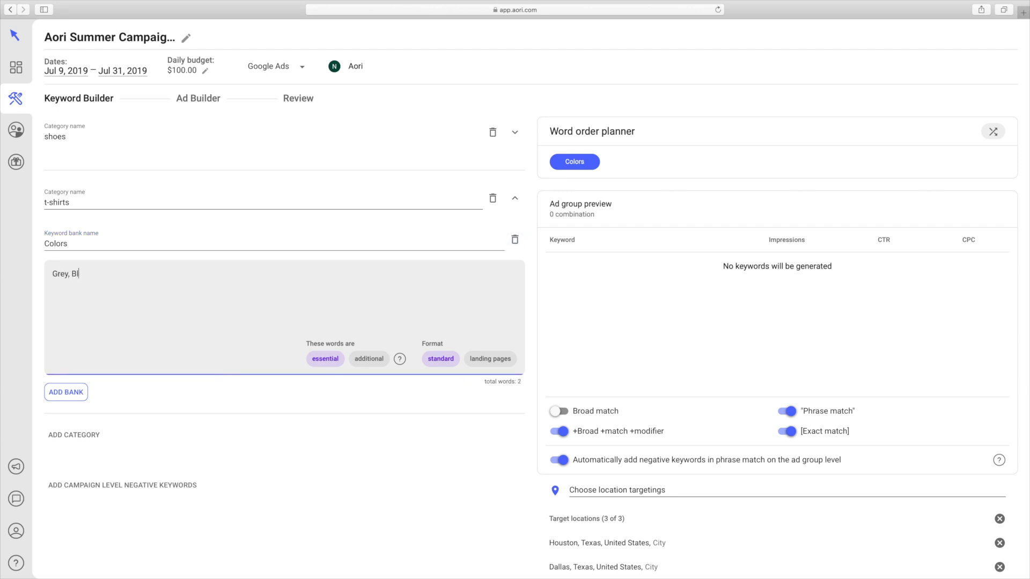
type("ack, White")
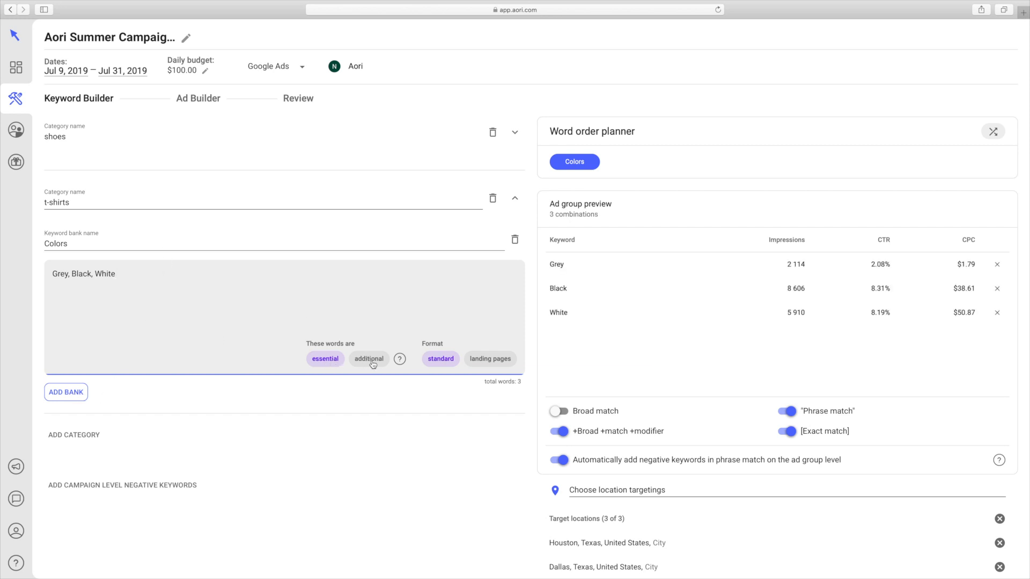
left_click(367, 358)
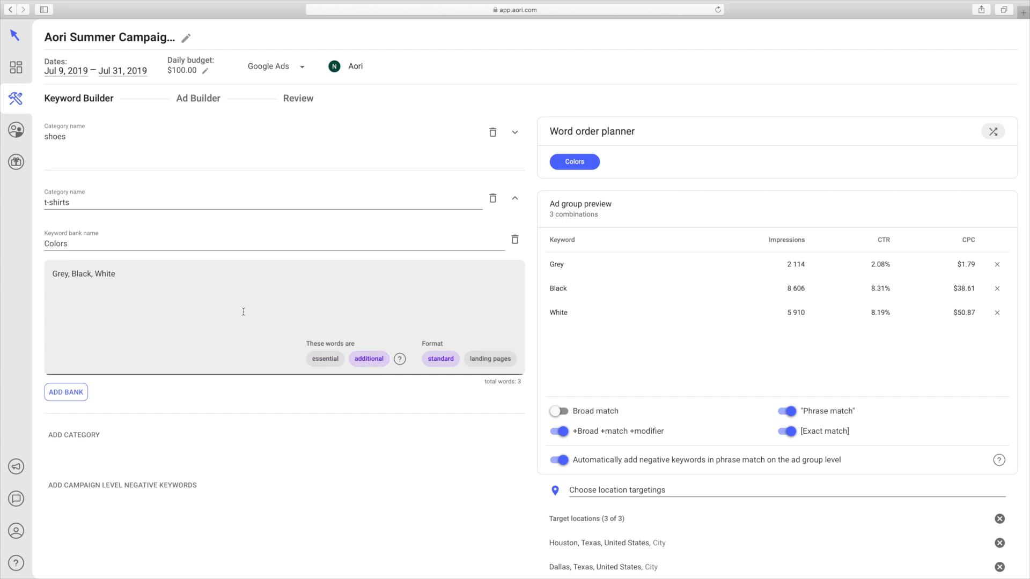
- Create a Shirts bank holding polos, t-shirts and sweaters
left_click(65, 393)
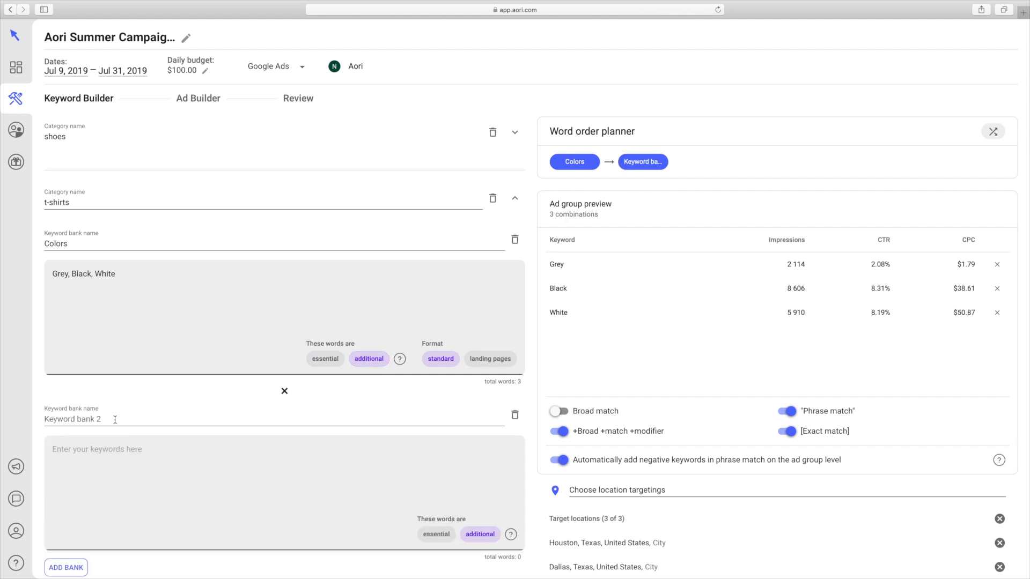
type("Shirts")
left_click(285, 492)
type("p")
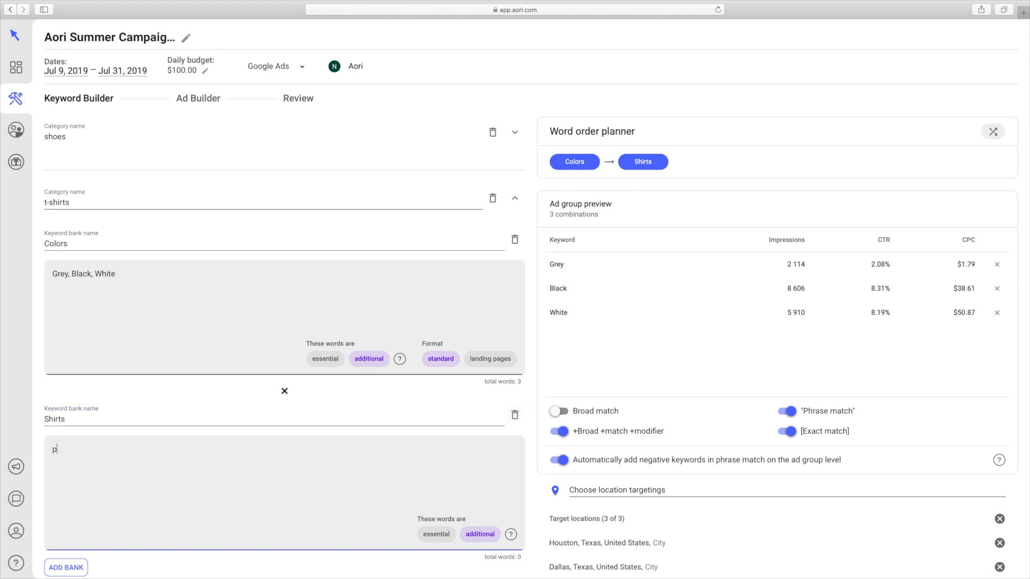
type("olo, tshi")
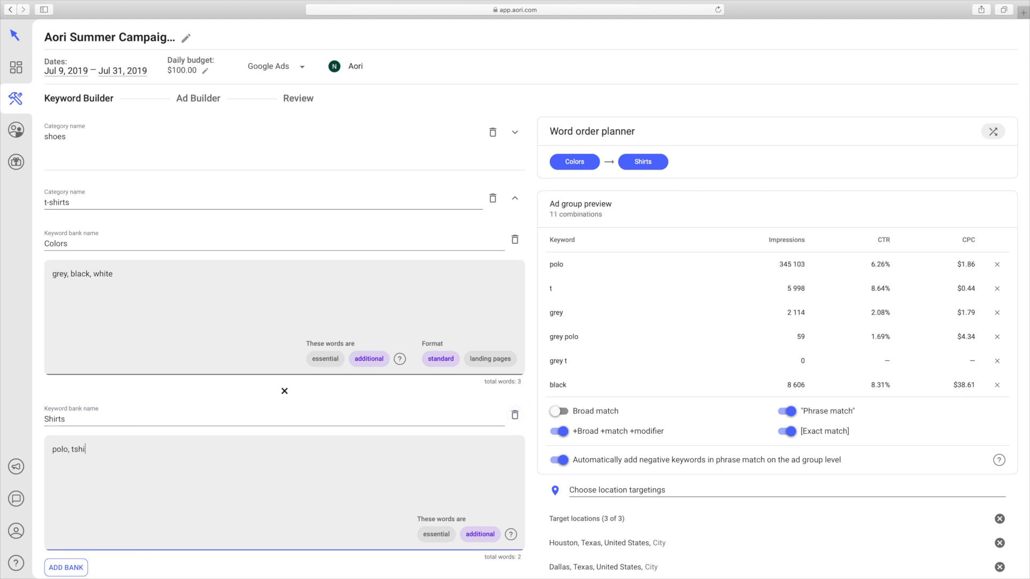
type("-shirts, swet")
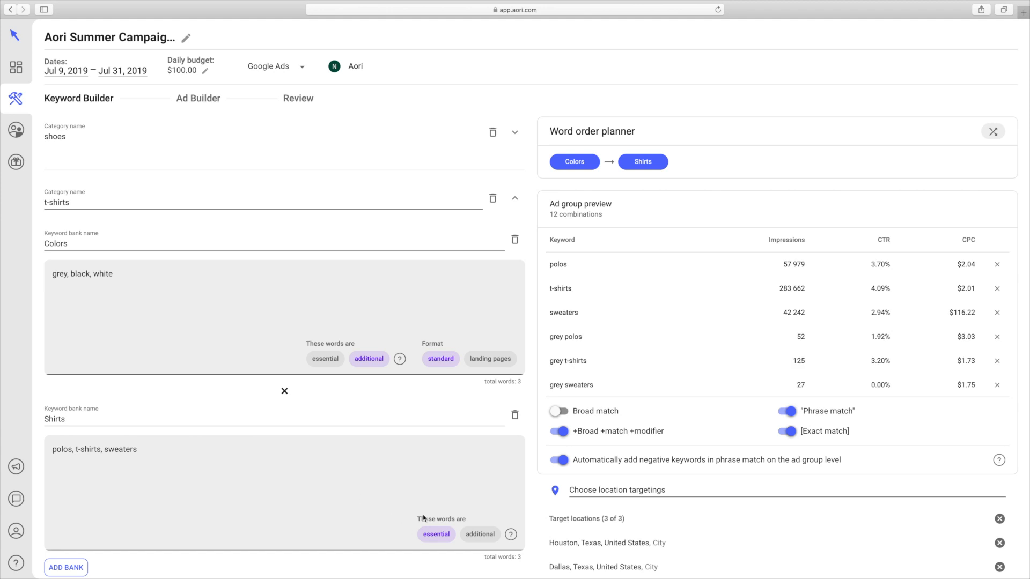
mouse_move(574, 221)
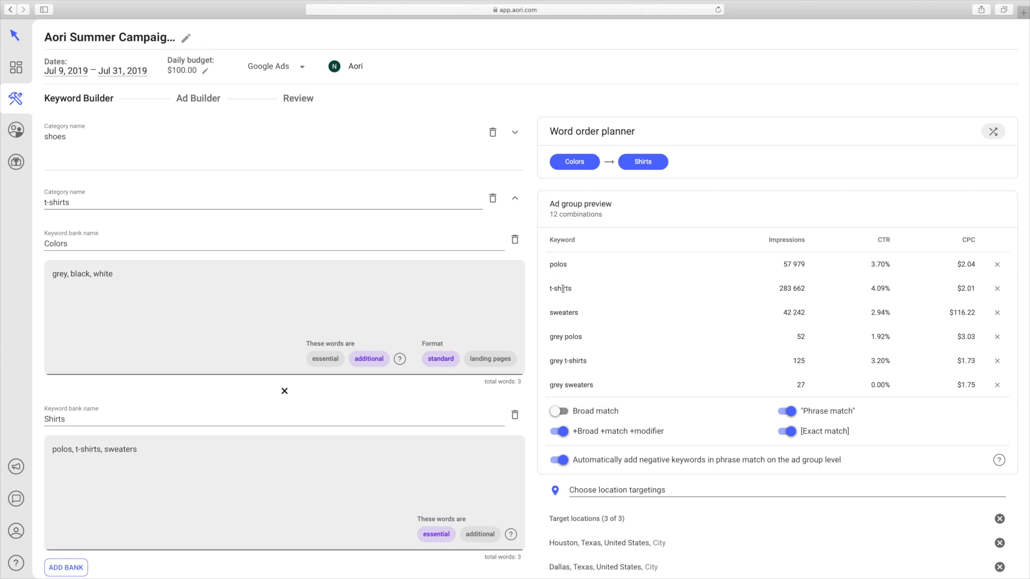
mouse_move(588, 292)
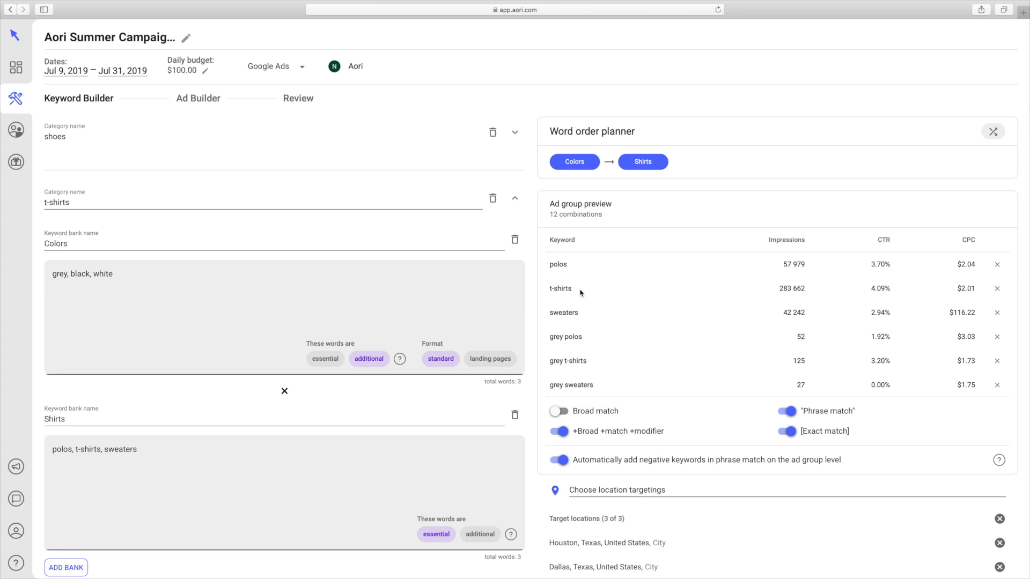
mouse_move(590, 288)
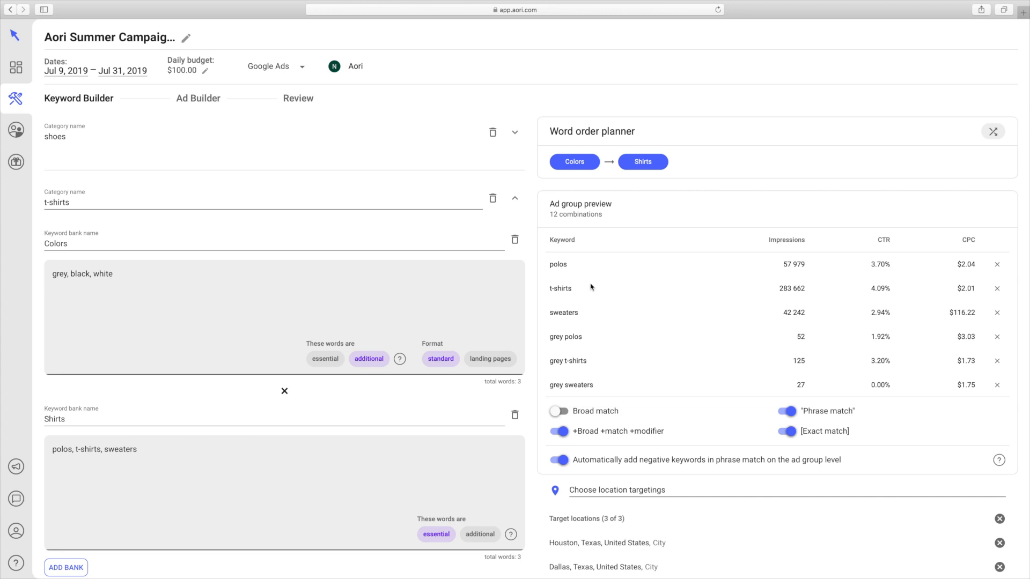
mouse_move(504, 198)
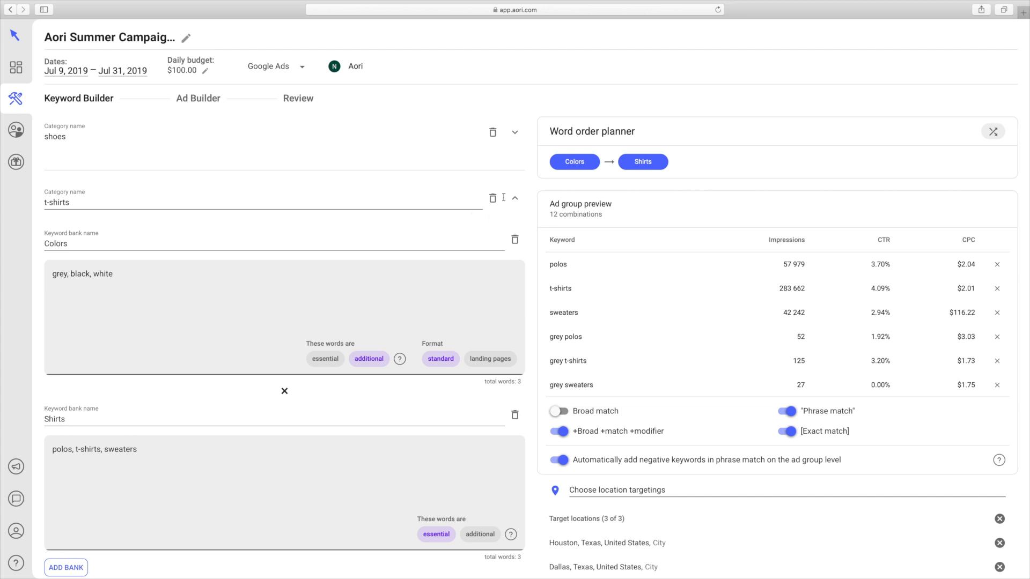
- Collapse the t-shirts category details in the campaign list
left_click(515, 197)
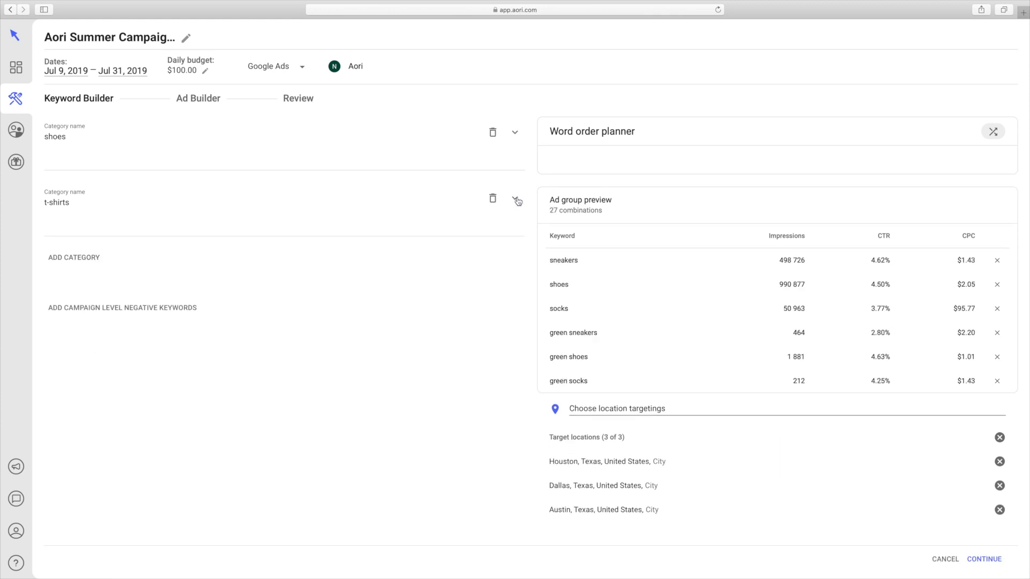
mouse_move(176, 125)
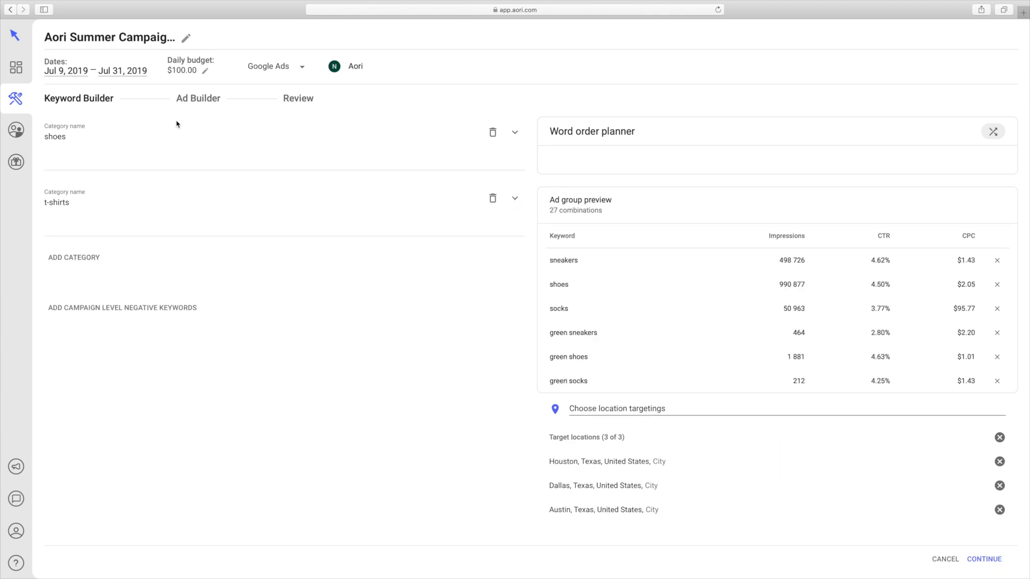
mouse_move(552, 162)
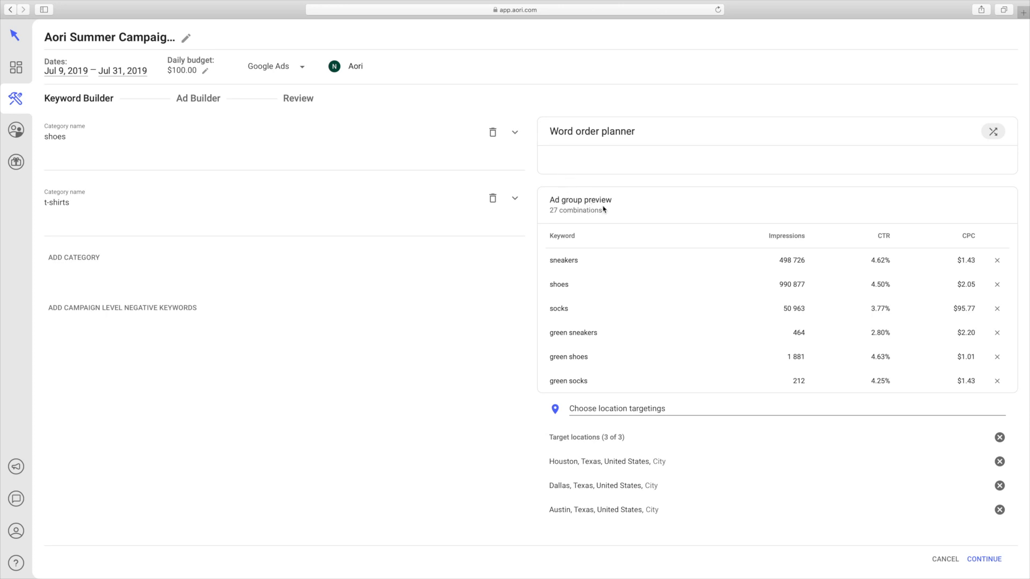
mouse_move(577, 242)
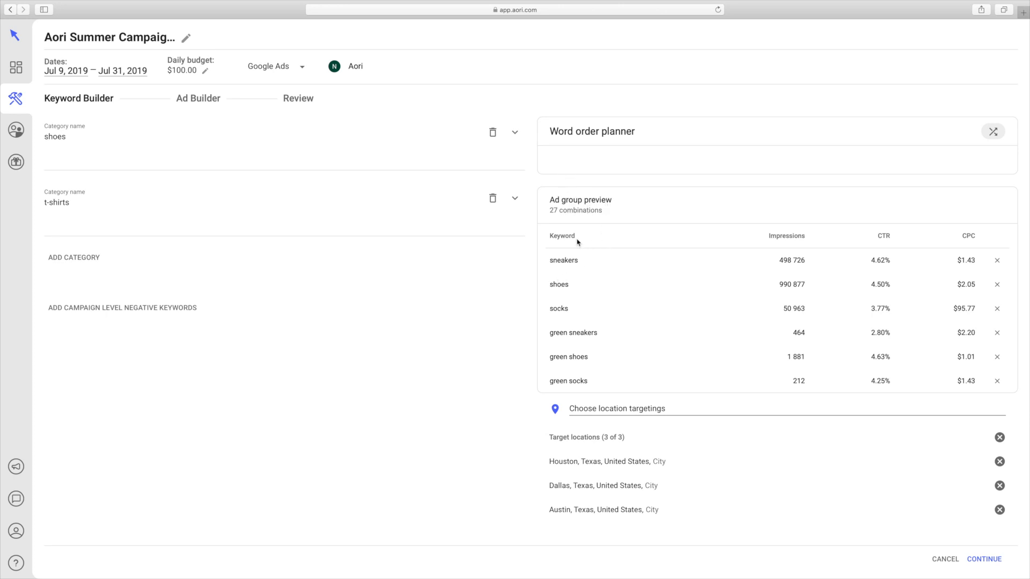
mouse_move(1003, 238)
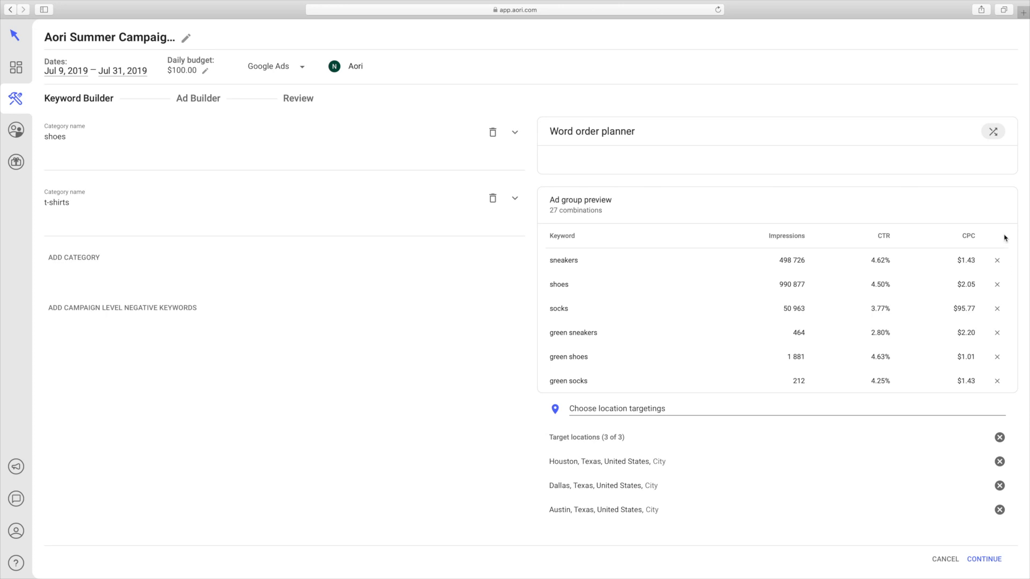
scroll("down", 3)
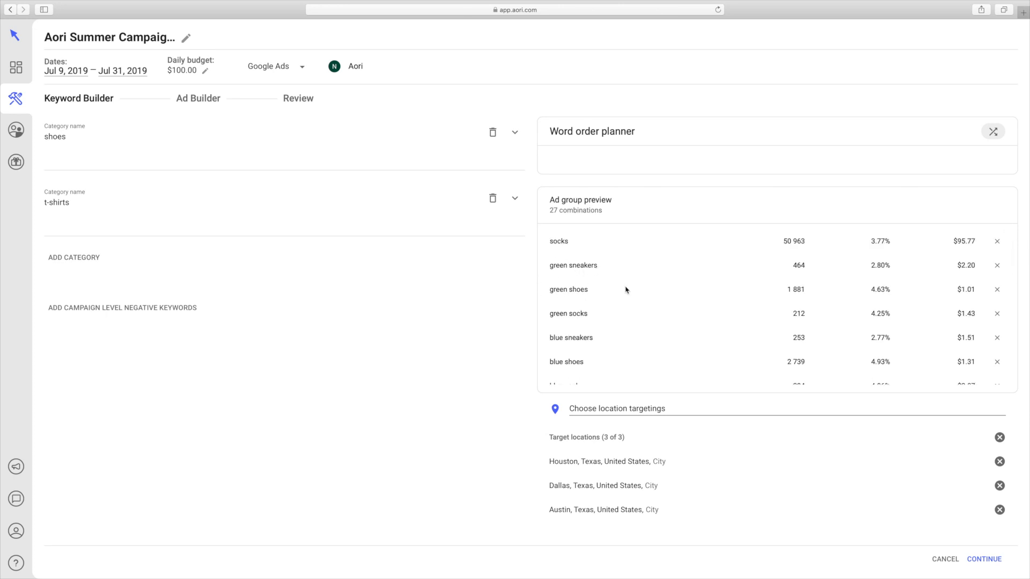
scroll("down", 3)
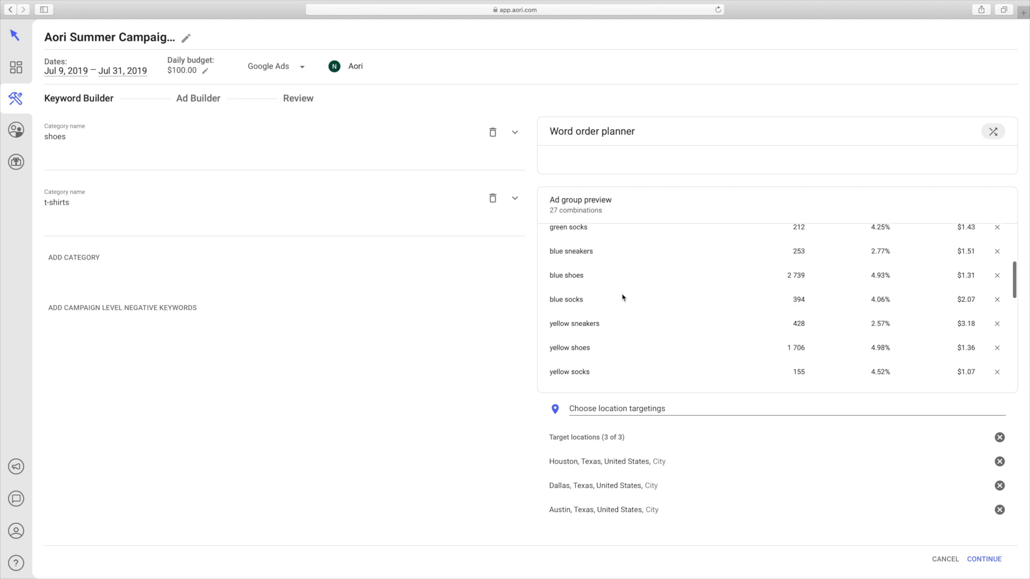
scroll("down", 3)
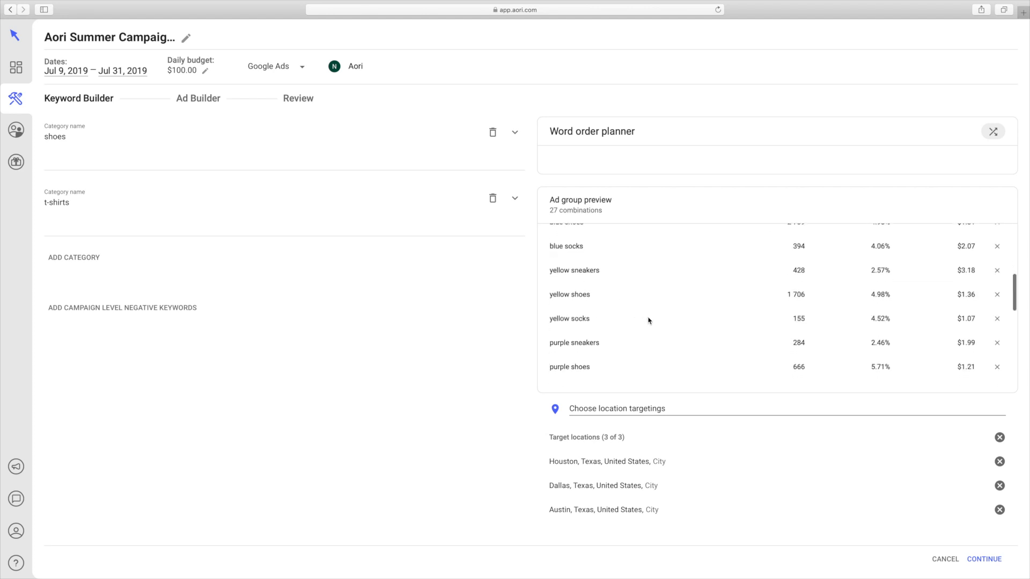
scroll("up", 3)
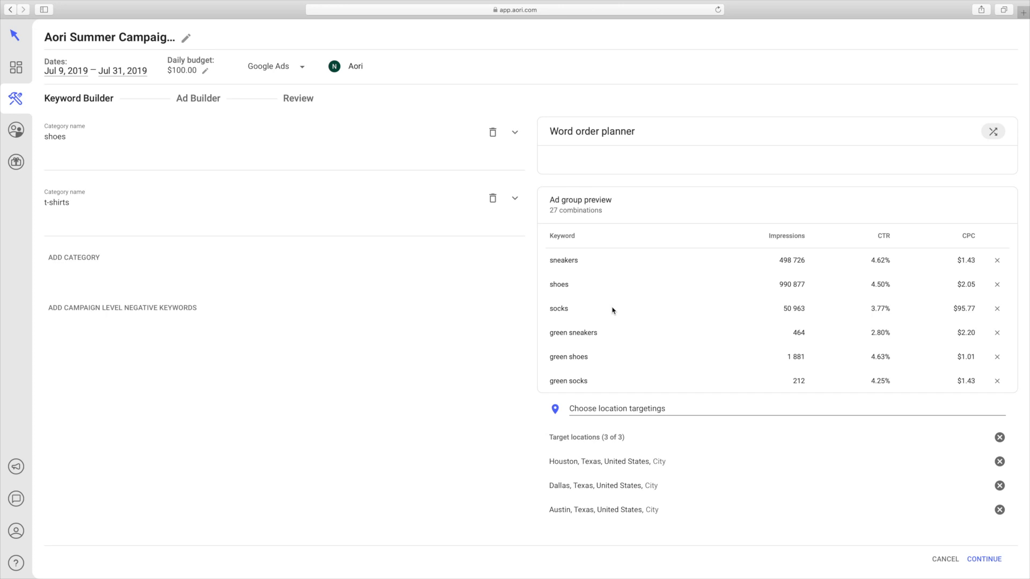
mouse_move(612, 270)
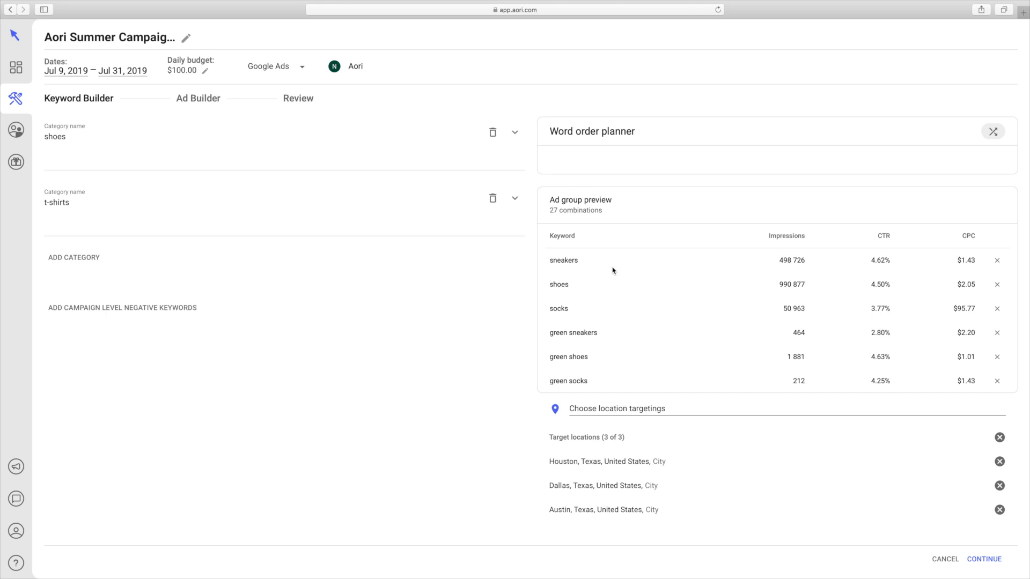